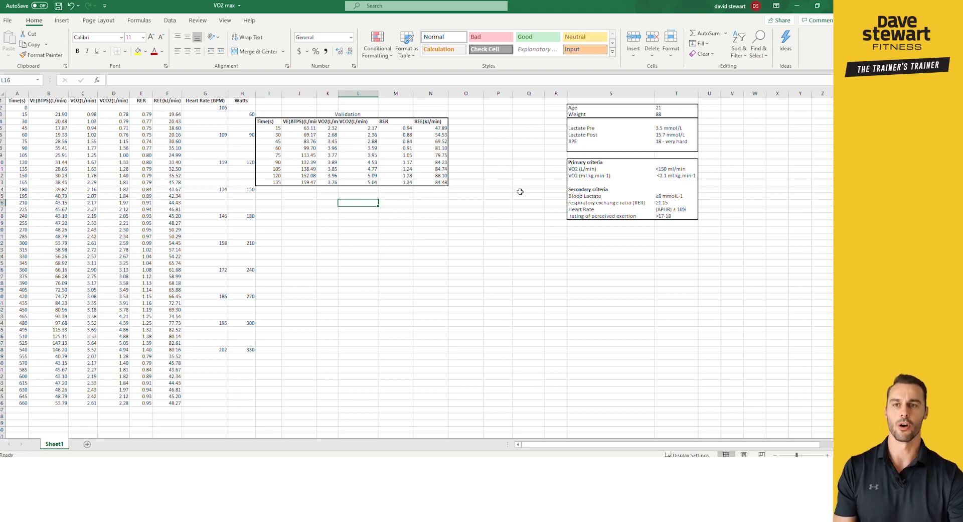
mouse_move(209, 135)
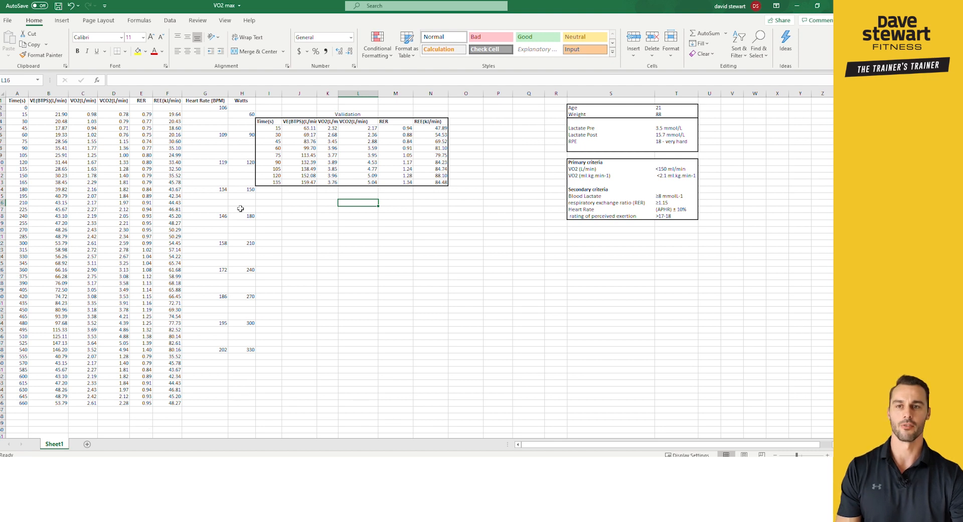
mouse_move(318, 242)
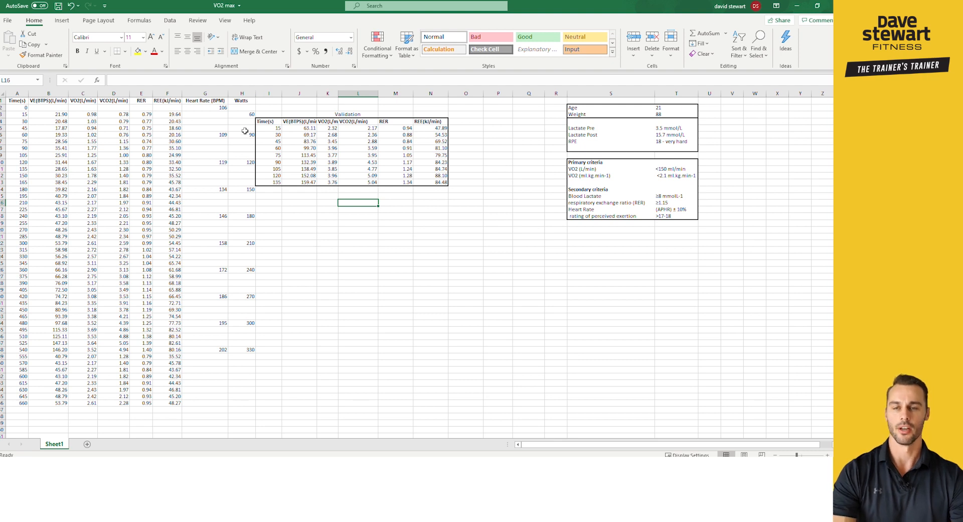
mouse_move(78, 303)
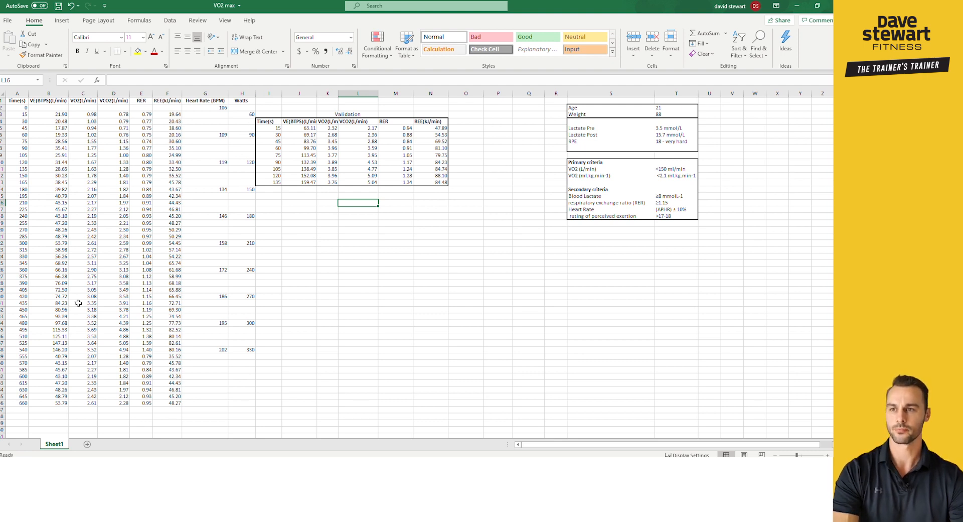
mouse_move(42, 100)
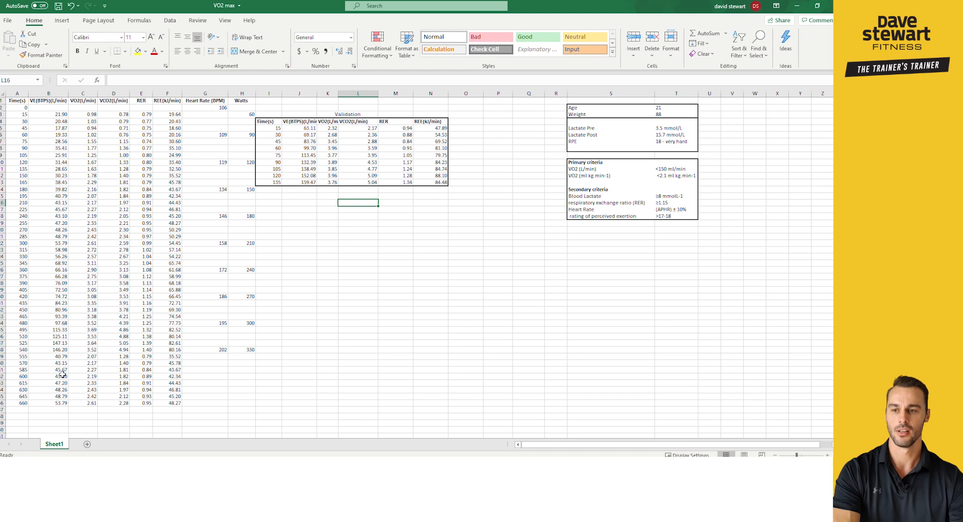
Delete the ramp-test rows from 555 to 660 s so the data ends at 540 s
left_click_drag(83, 376, 84, 404)
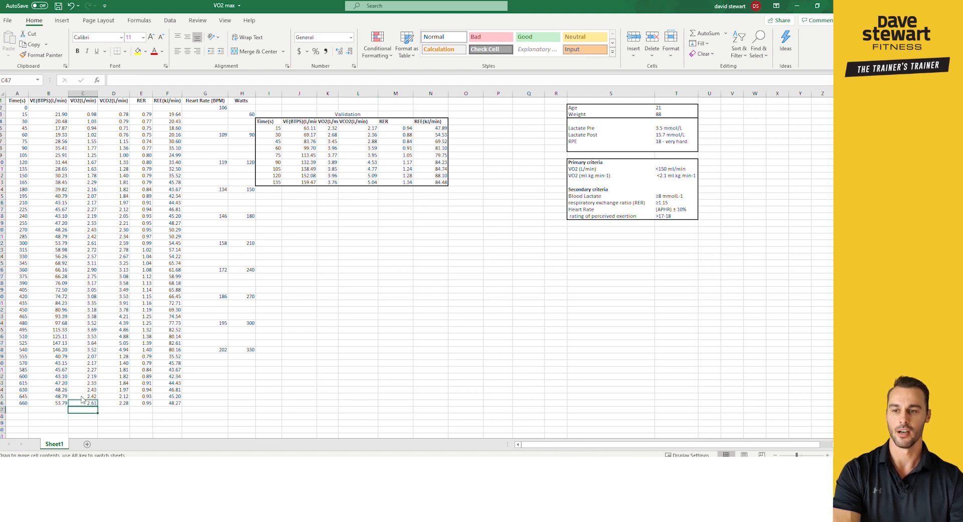
left_click(83, 389)
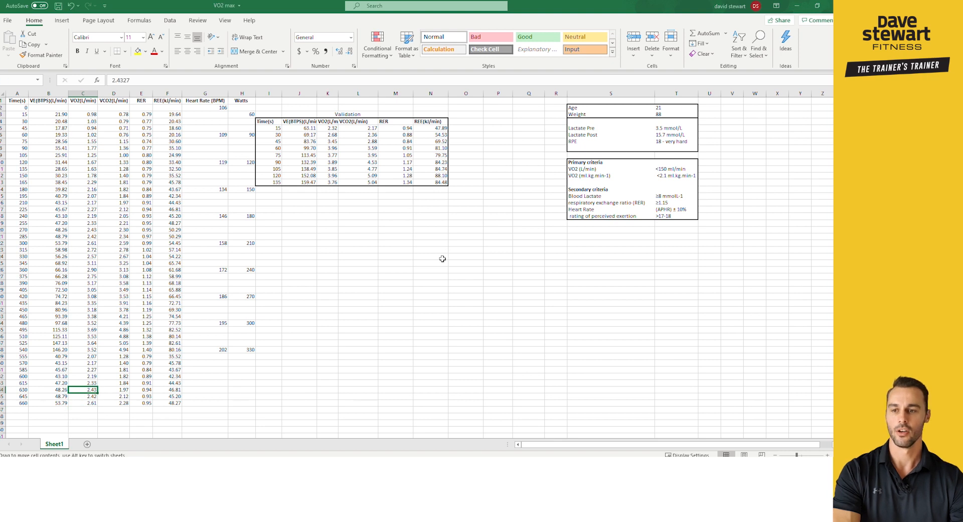
left_click(83, 411)
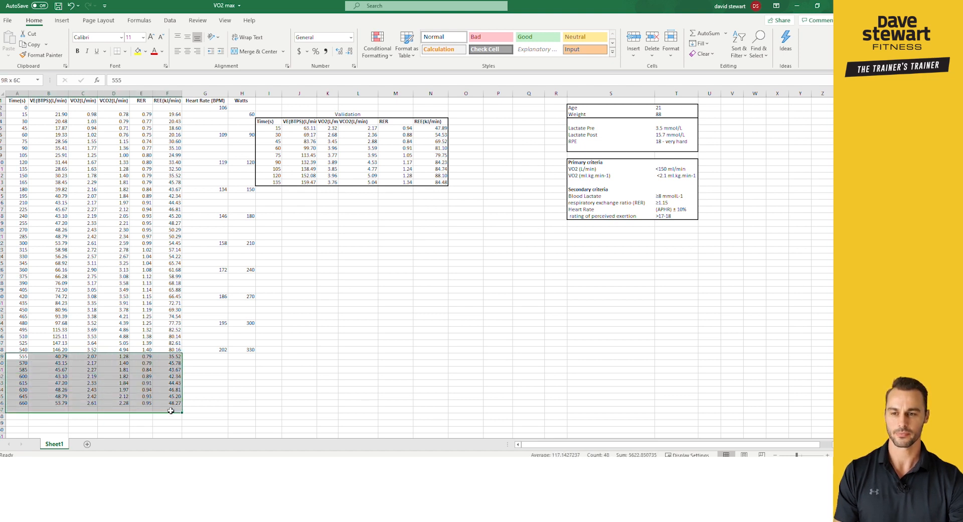
left_click(62, 356)
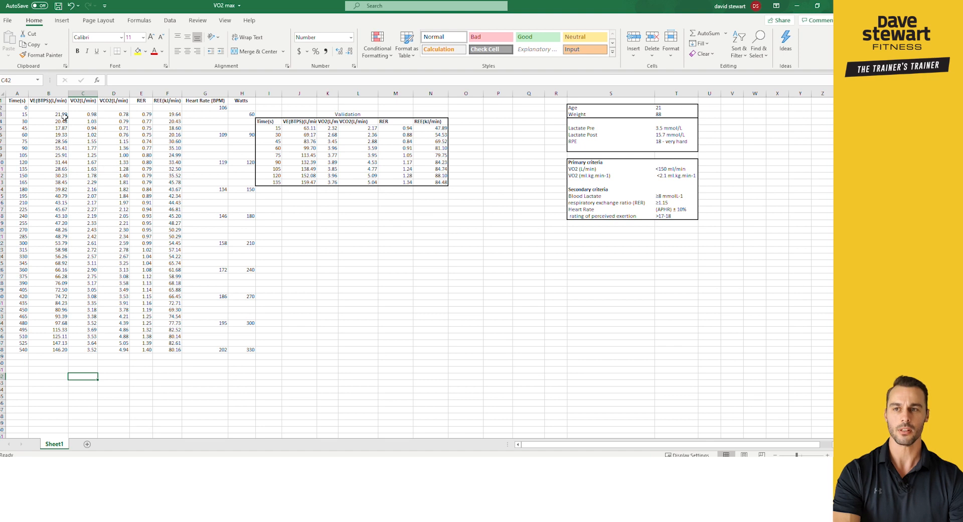
Insert a blank column before the VCO2 (L/min) column
left_click(114, 93)
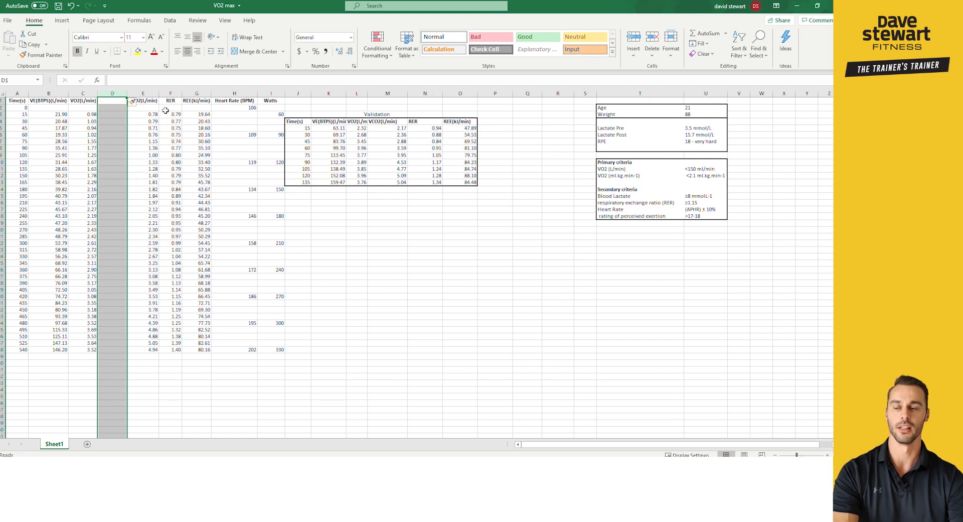
Enter the heading VO2 (ml/kg/min) in the new column's top cell D1
left_click(142, 99)
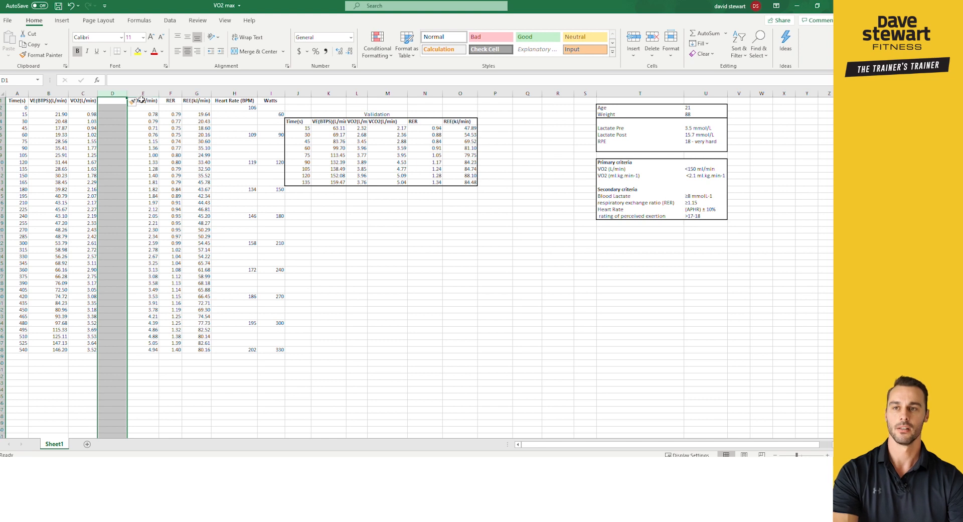
left_click(143, 100)
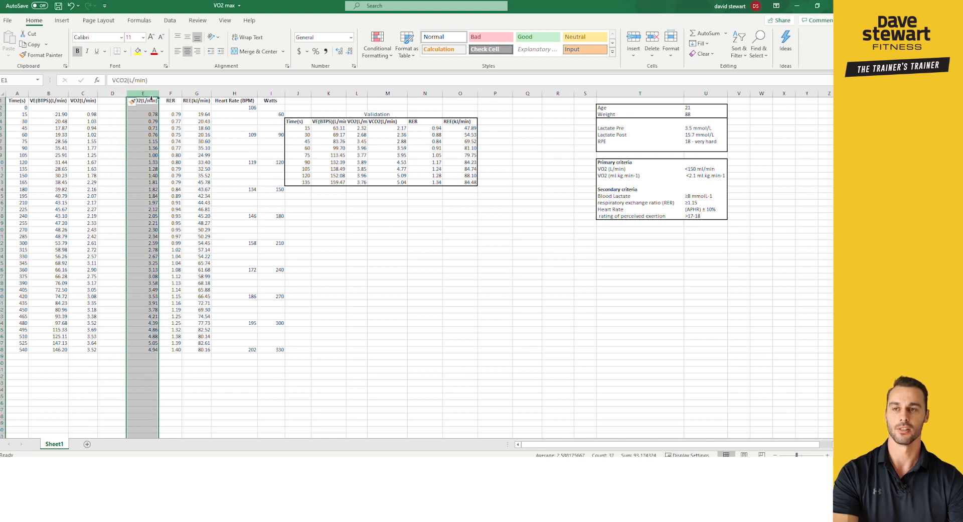
left_click(111, 97)
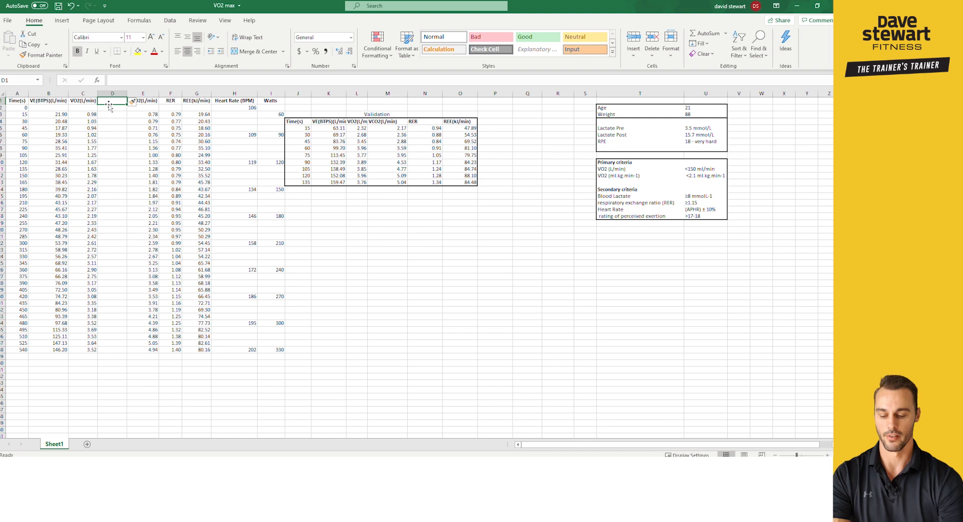
type("VO2 (")
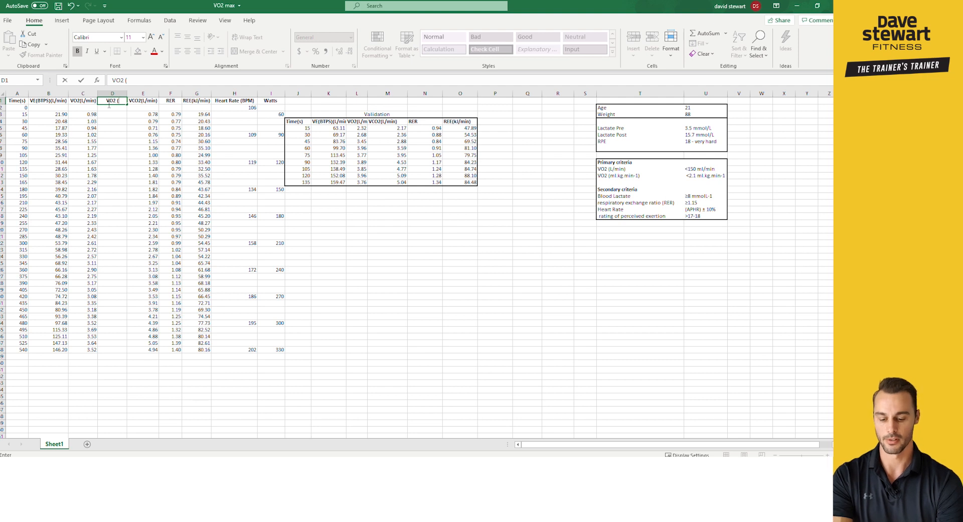
type("ml")
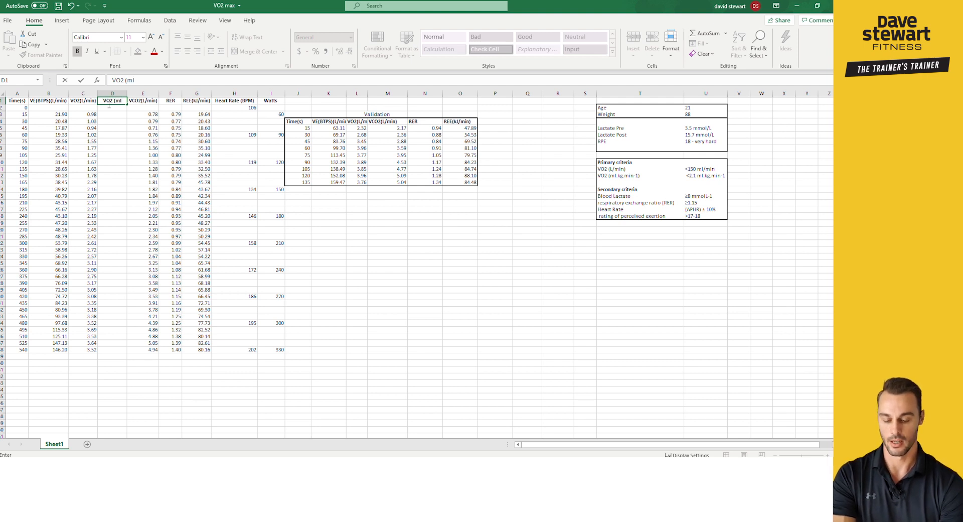
type("/")
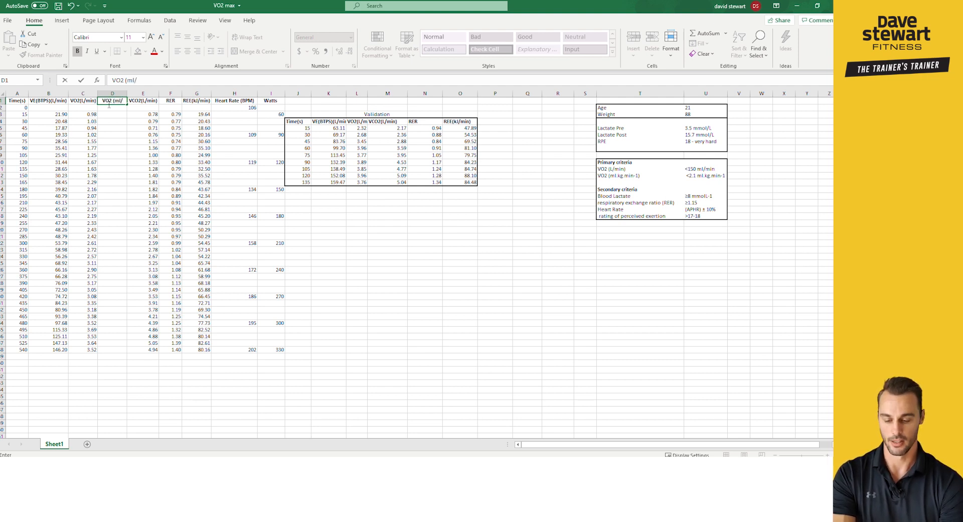
type("kg/min)")
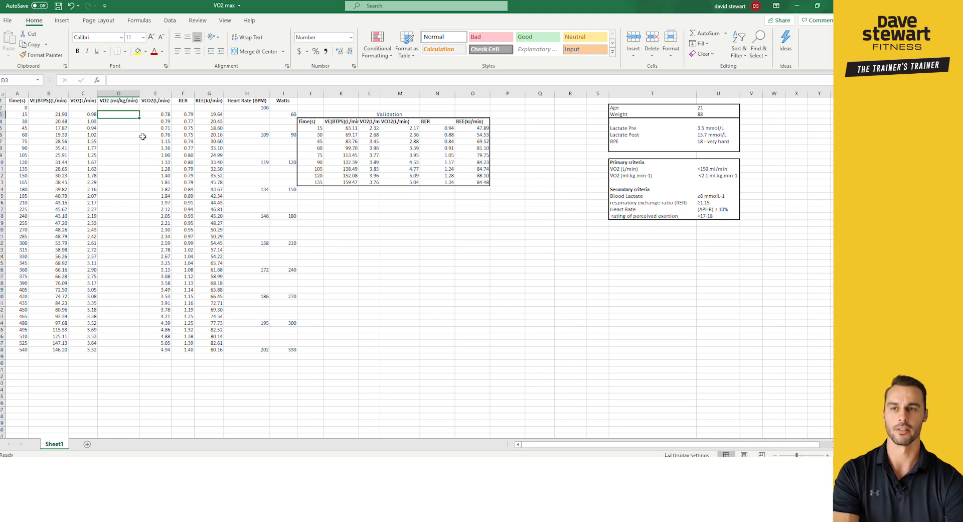
Enter =(C3*1000)/weight in D3 and fill it down through row 38
type("=")
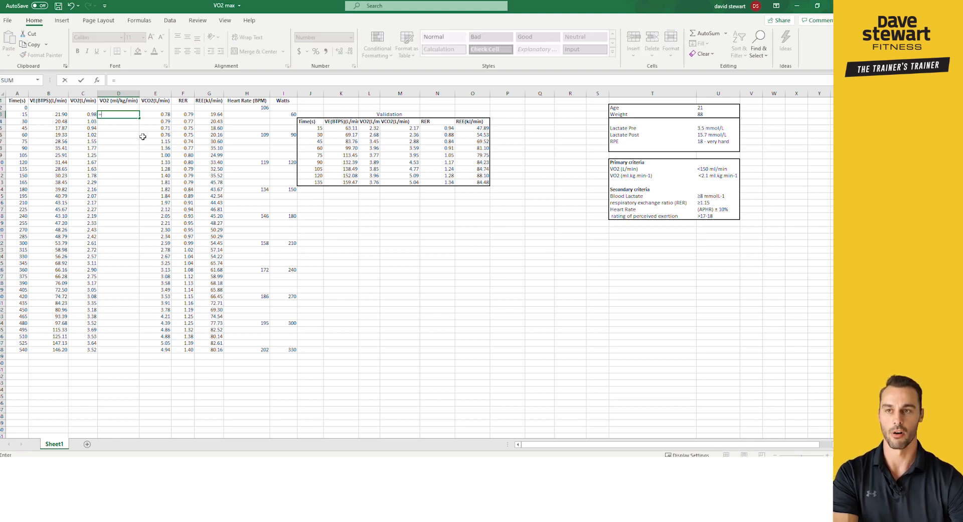
type("(C38")
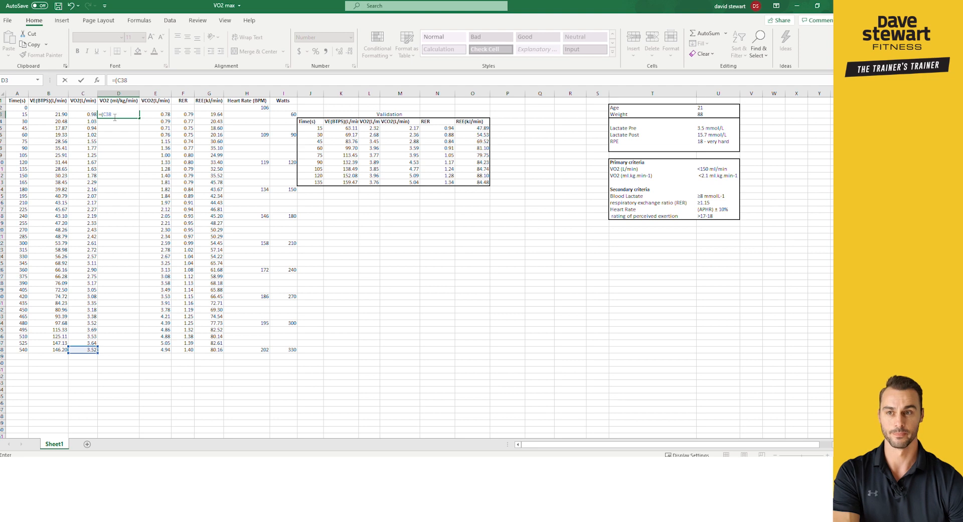
type("10")
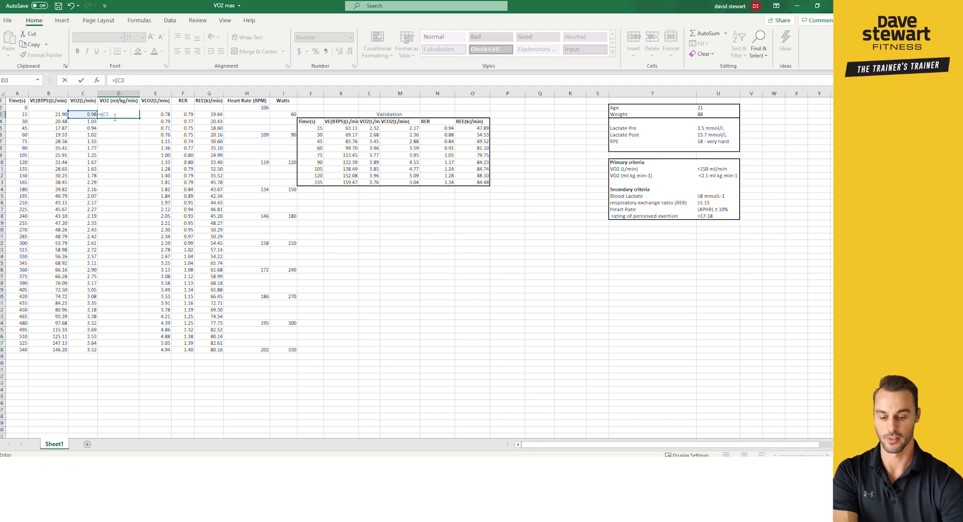
type("*")
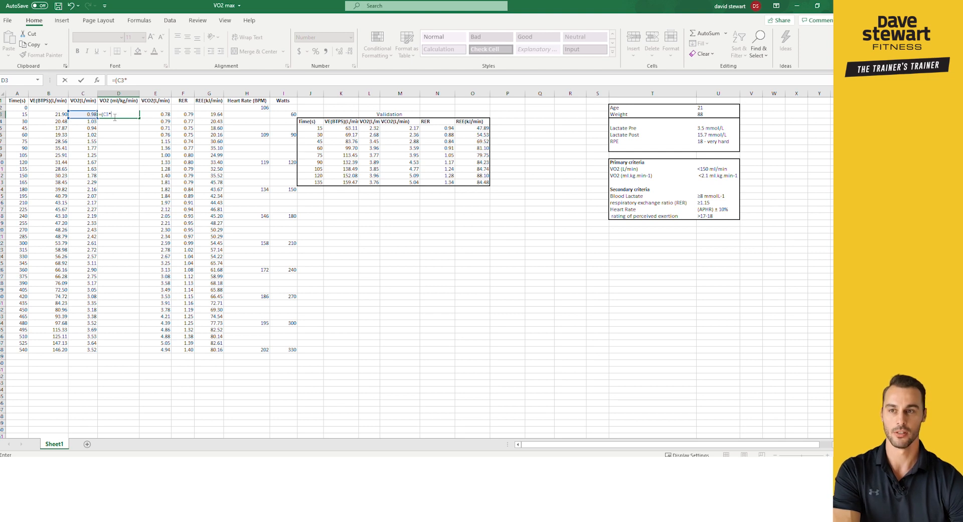
type("1000")
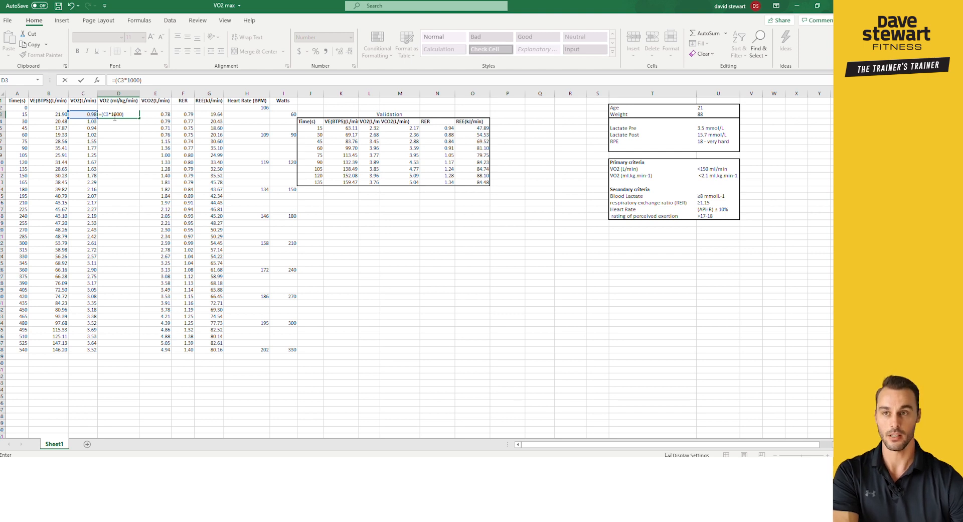
type("/")
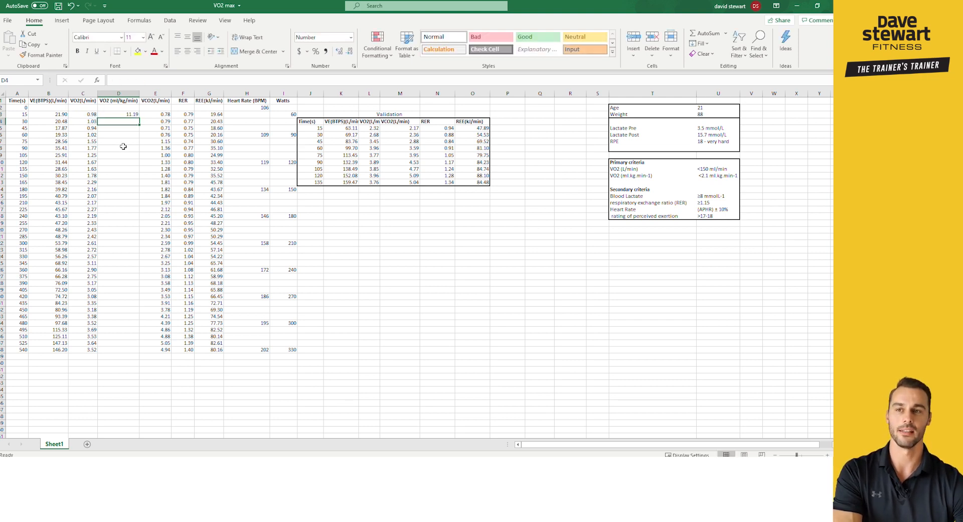
left_click(119, 113)
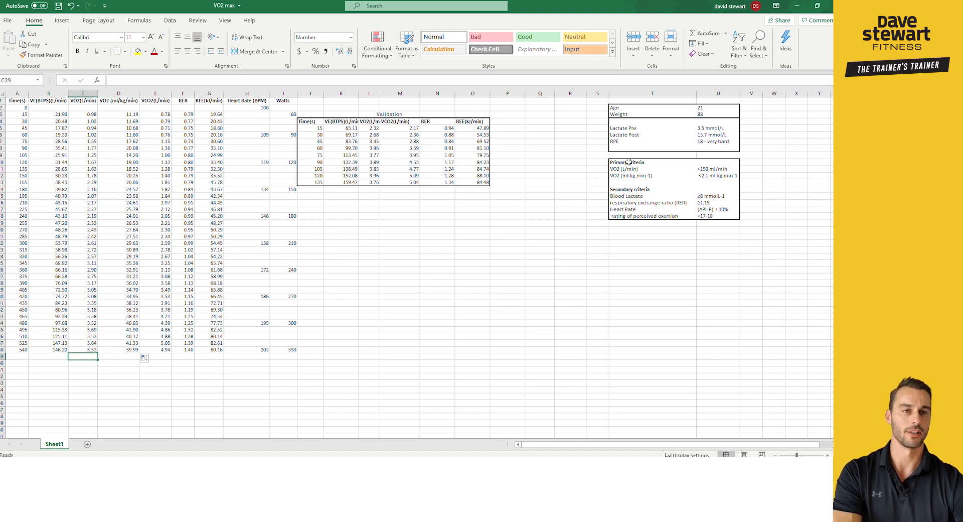
mouse_move(644, 168)
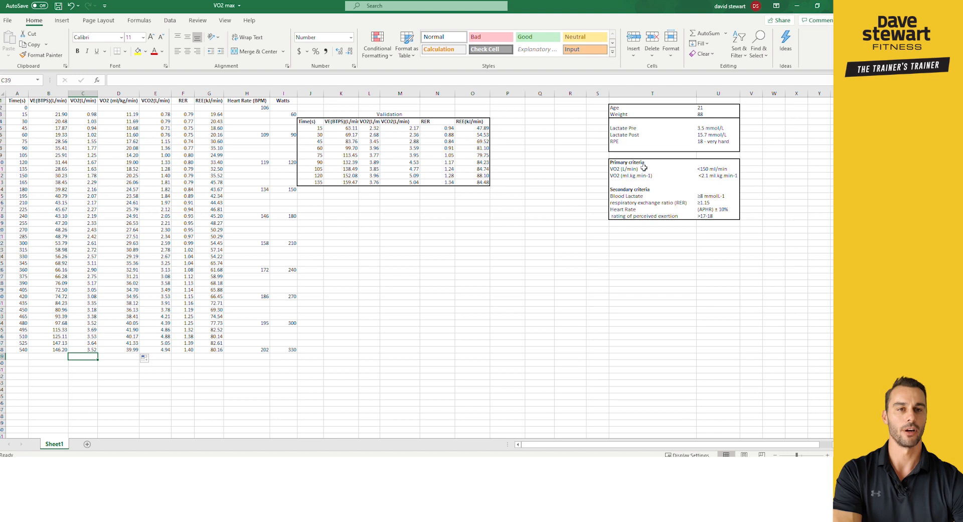
mouse_move(716, 169)
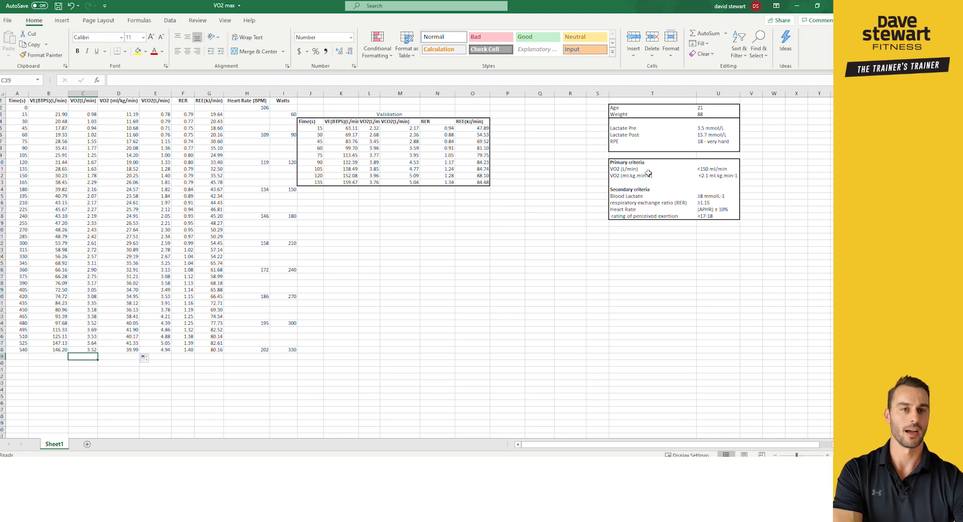
mouse_move(573, 263)
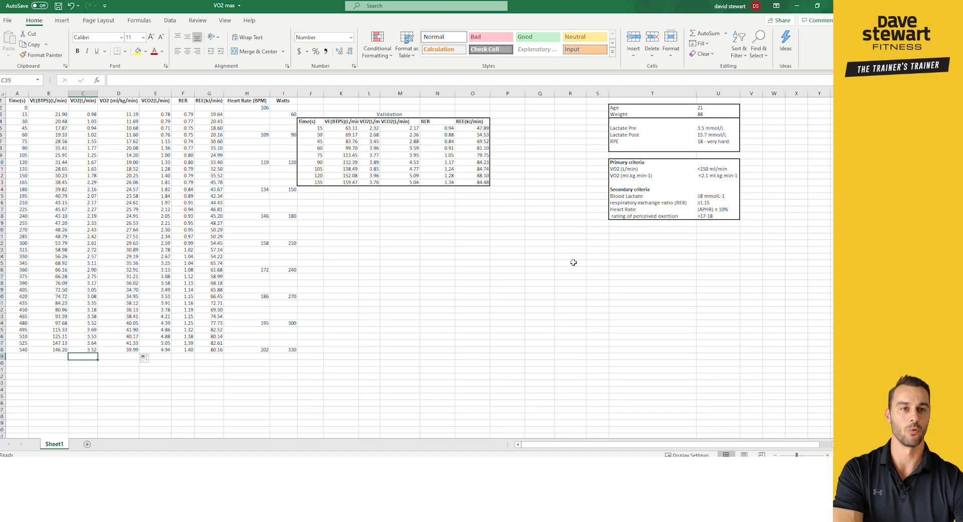
mouse_move(80, 370)
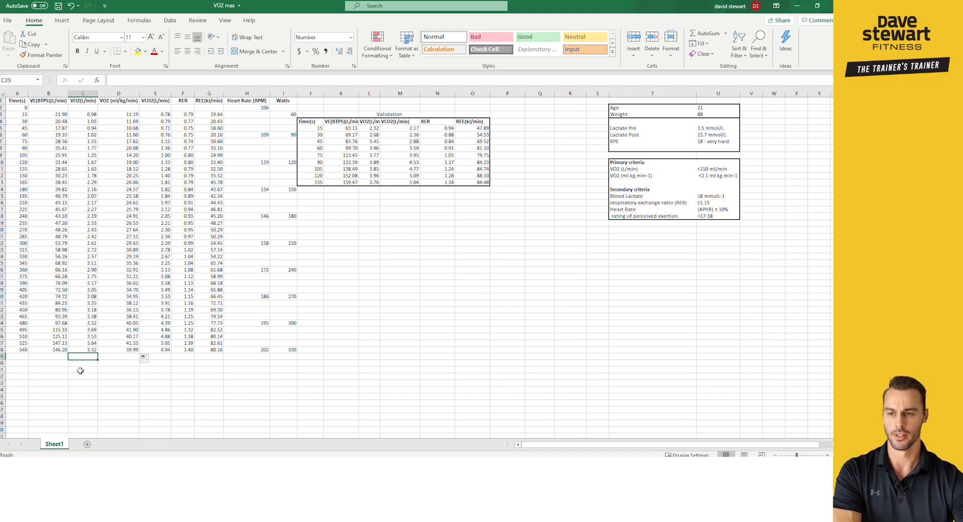
Label row 41 'Final minute' and average the last four VO2 readings C35:C38, giving 3.59 L/min
left_click(84, 376)
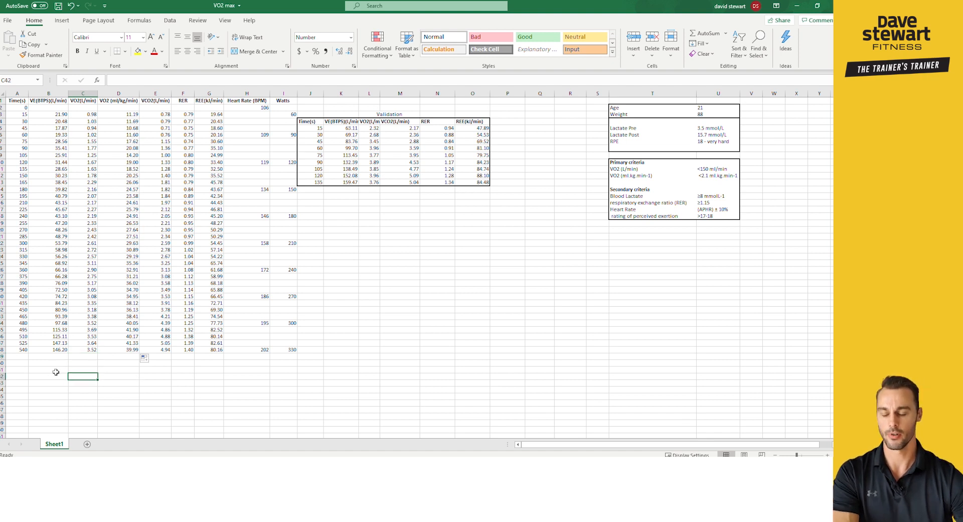
type("Final min")
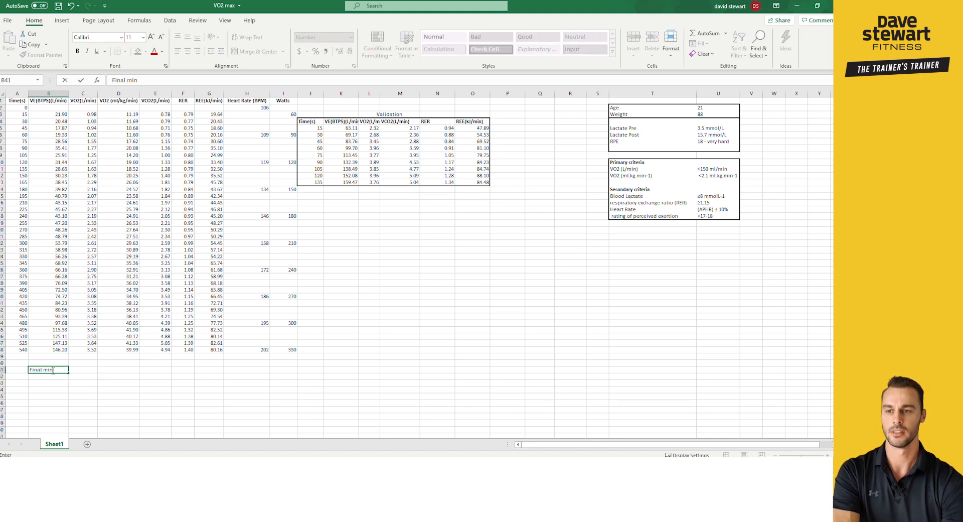
key("enter")
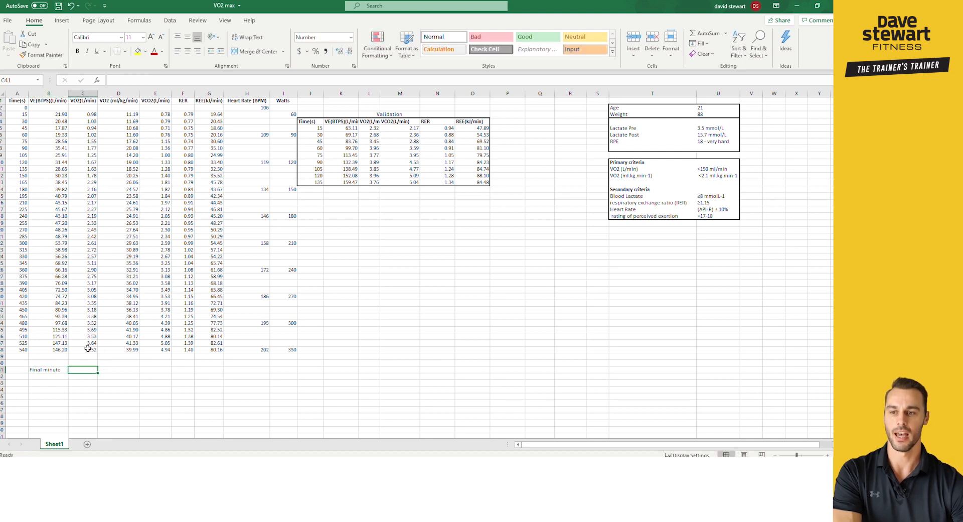
mouse_move(114, 349)
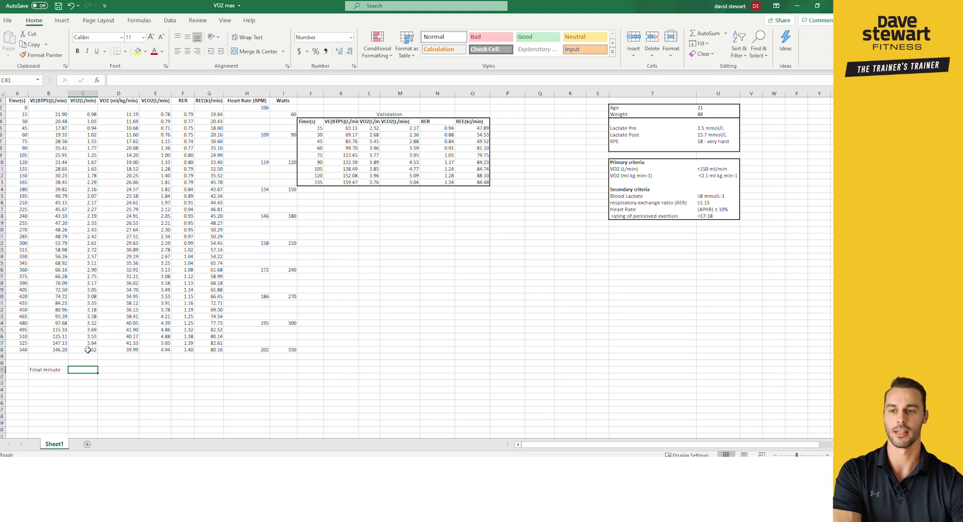
left_click_drag(83, 330, 83, 351)
type("=")
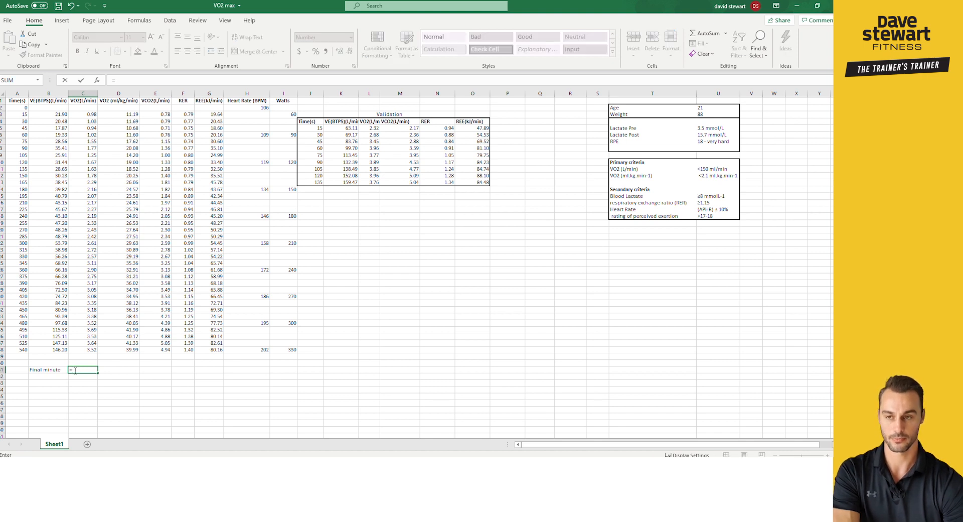
type("a")
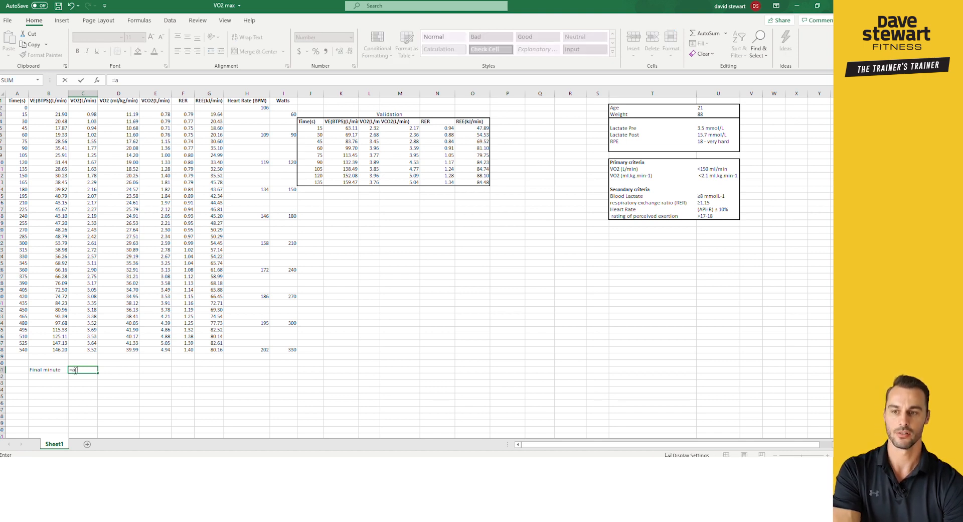
type("v")
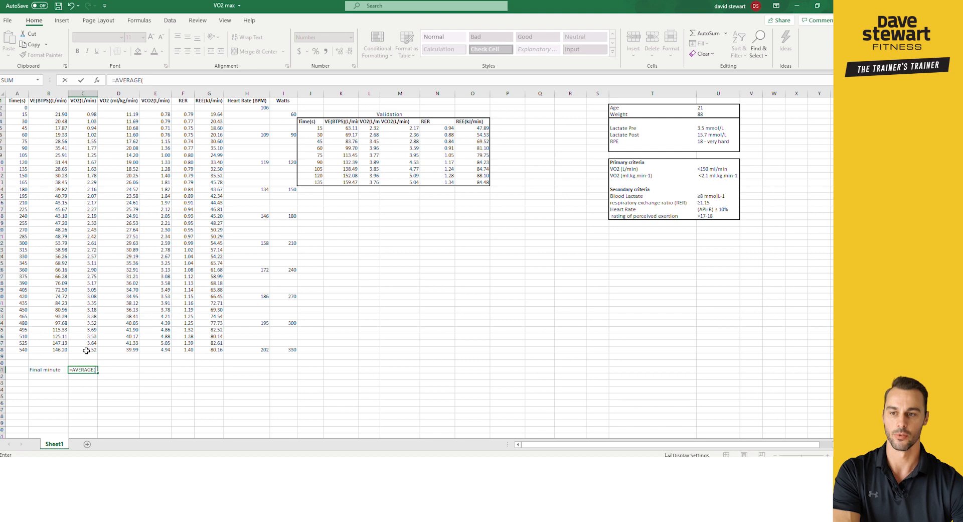
left_click_drag(83, 329, 83, 350)
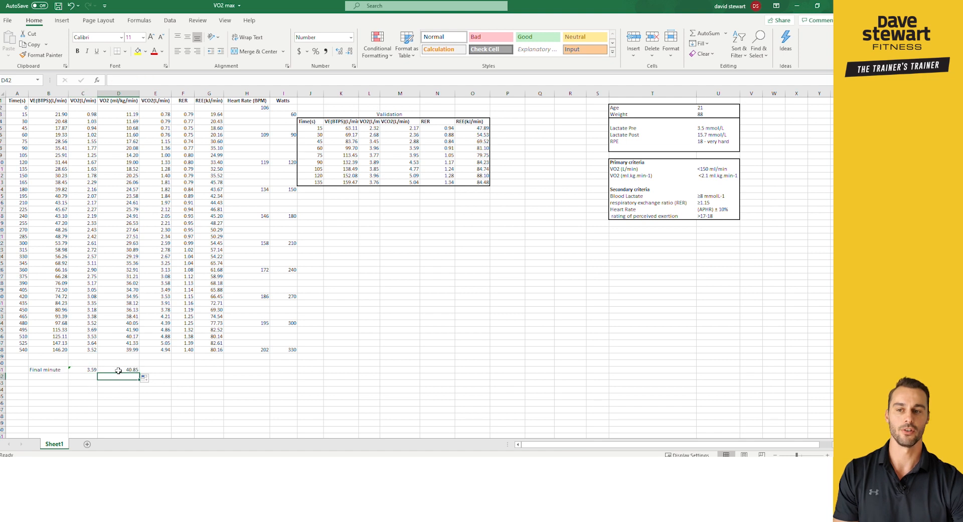
Verify the D41 average of the last four ml/kg/min readings, 40.85
left_click(119, 370)
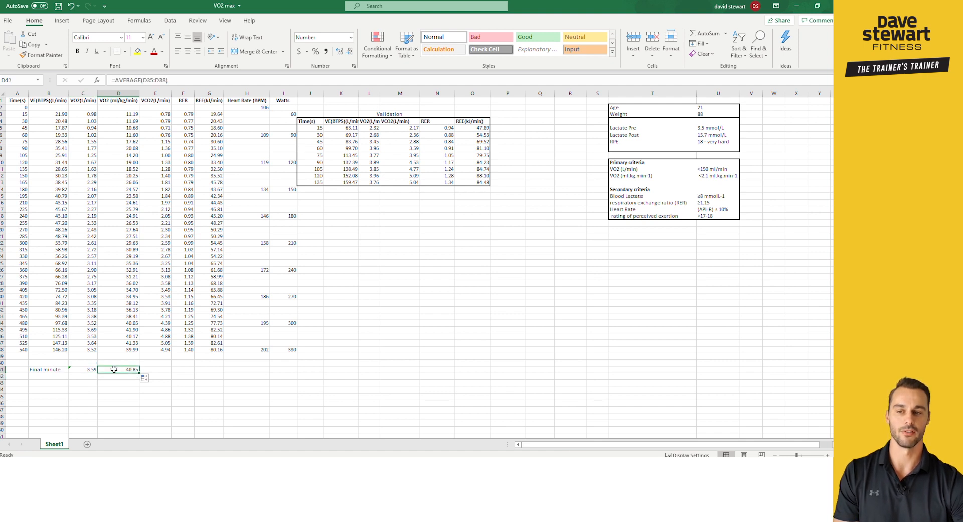
double_click(117, 369)
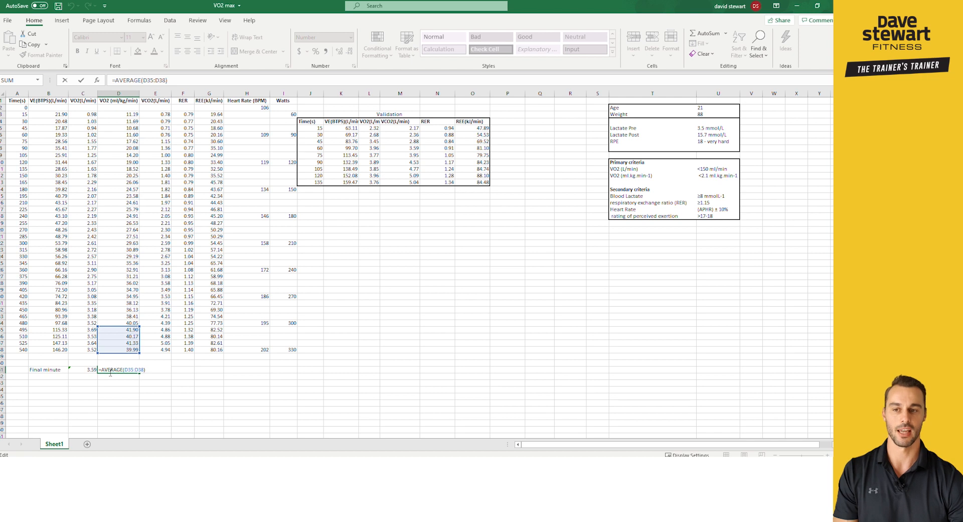
key("enter")
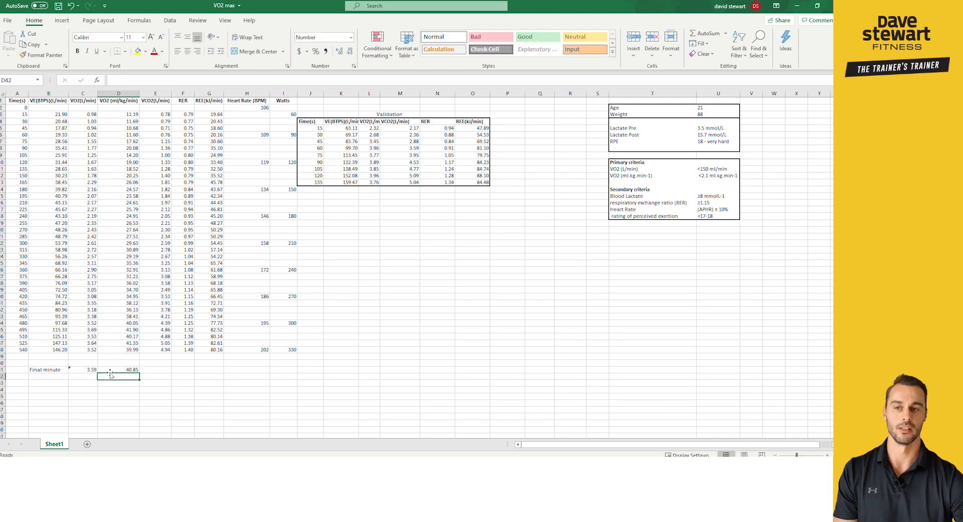
mouse_move(111, 233)
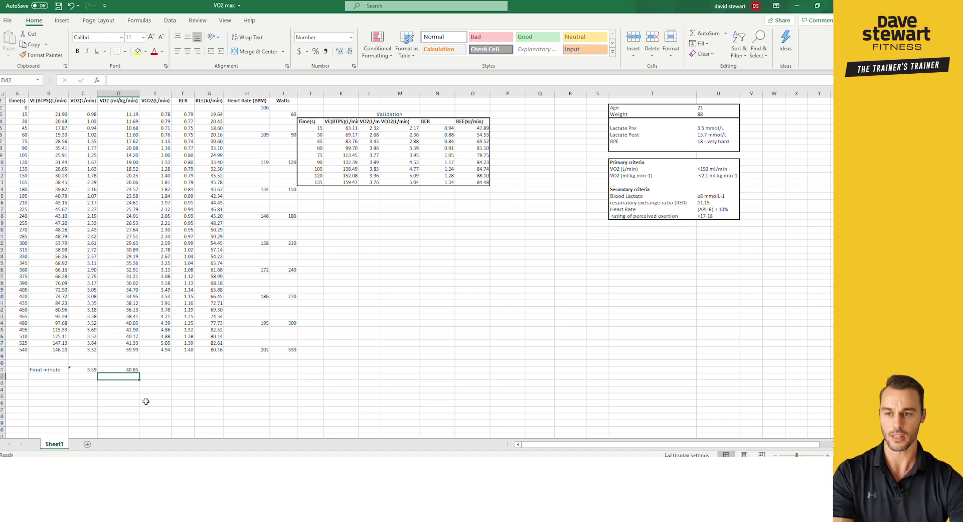
mouse_move(104, 367)
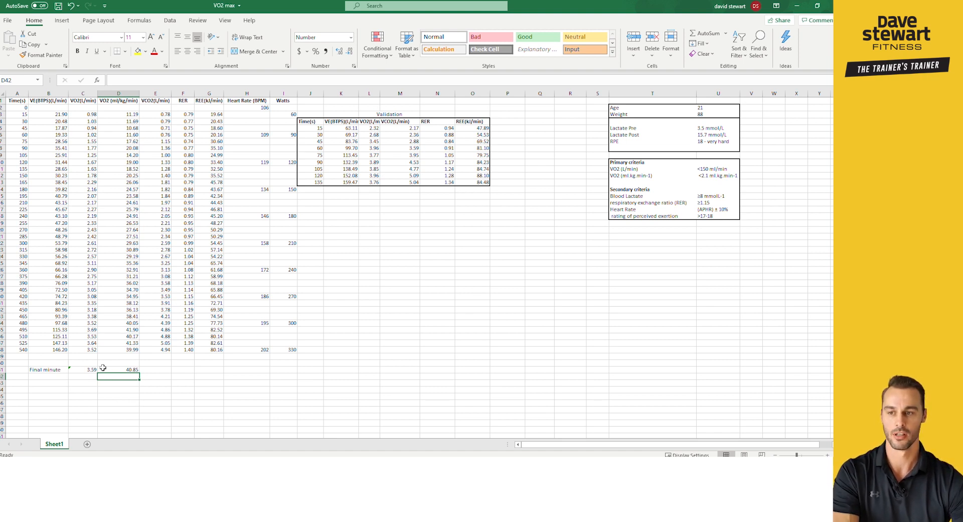
Label row 40 'Second last minute' and average the previous four VO2 readings, giving 3.36 L/min
left_click(48, 368)
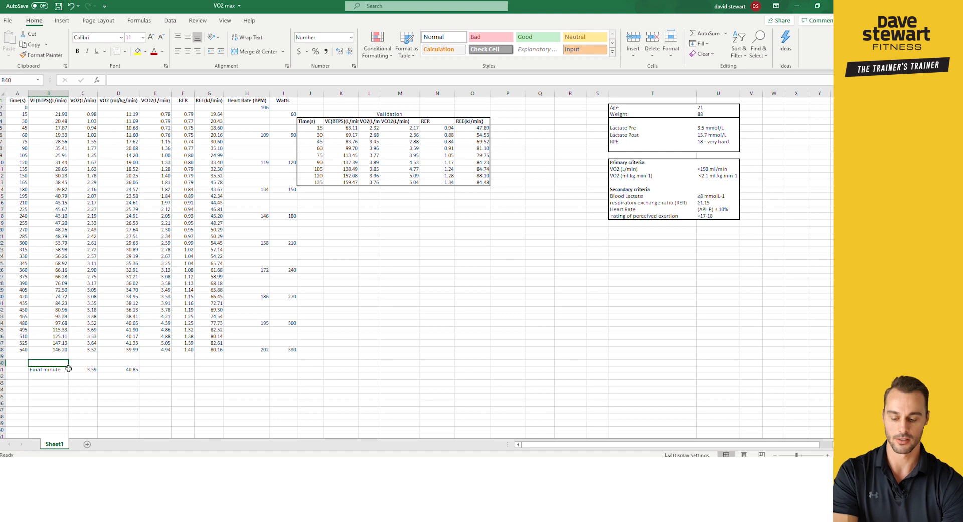
type("Second last")
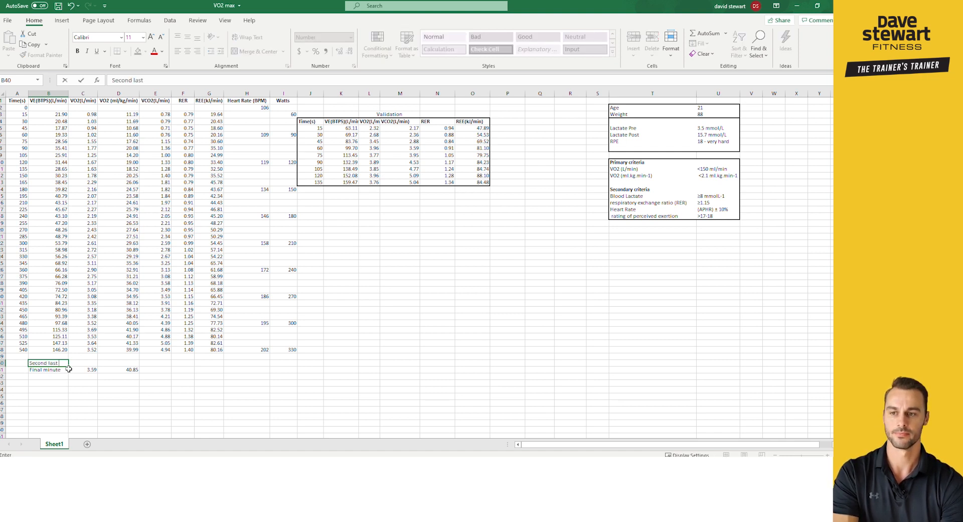
type("minute")
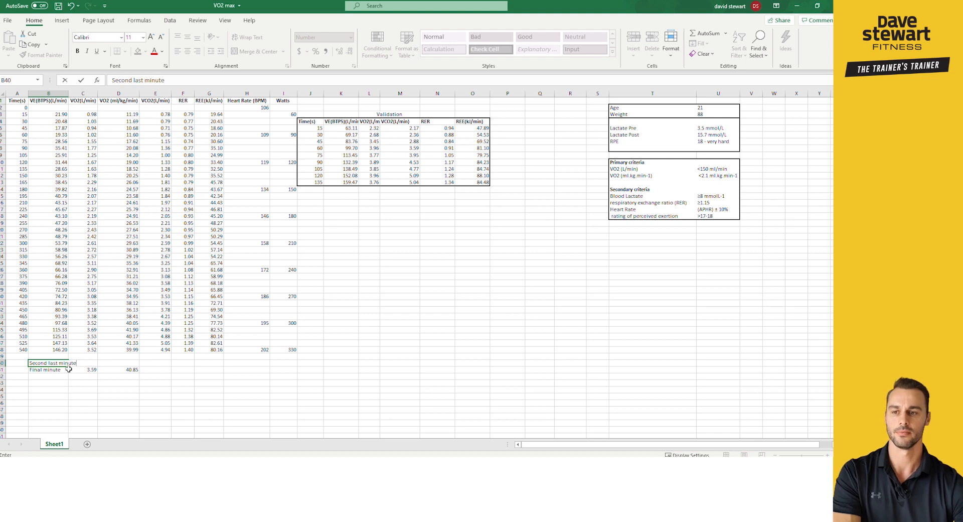
left_click(82, 384)
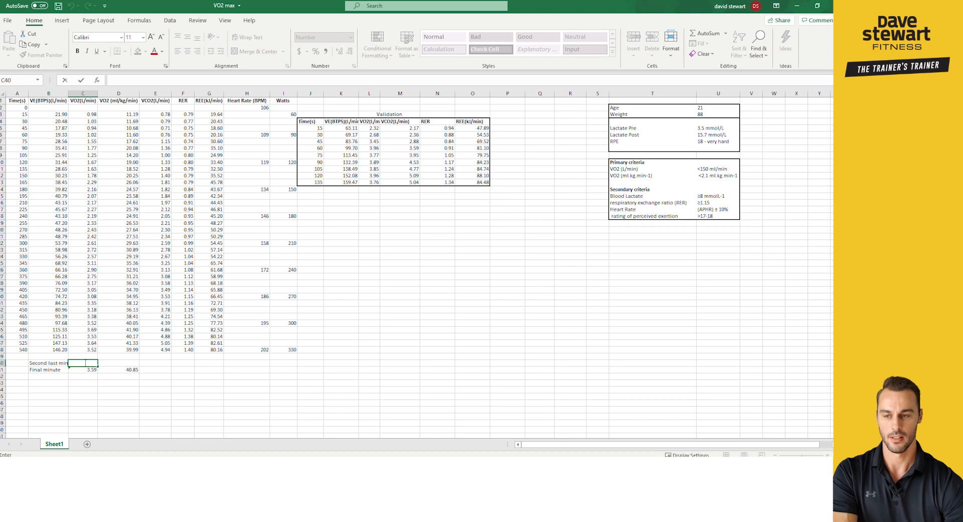
type("=av")
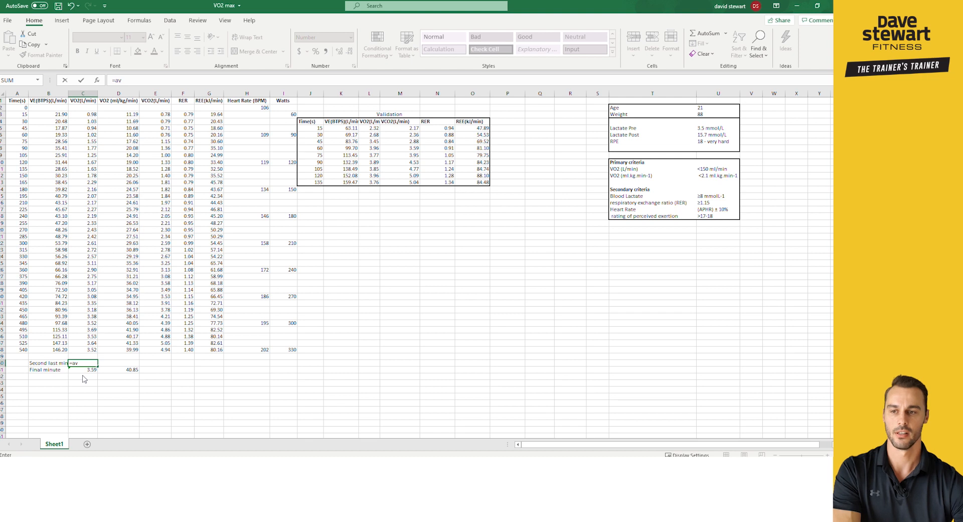
type("AVERAGE(")
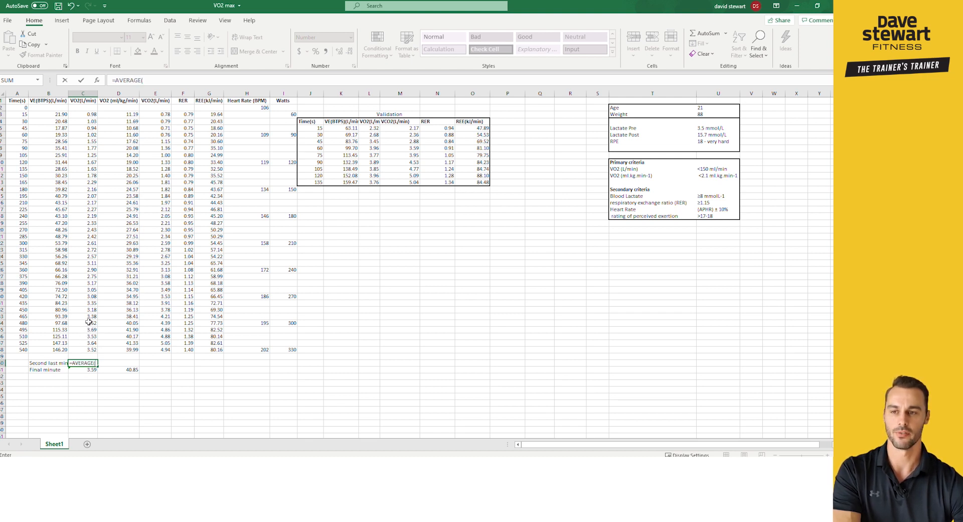
left_click_drag(83, 302, 83, 323)
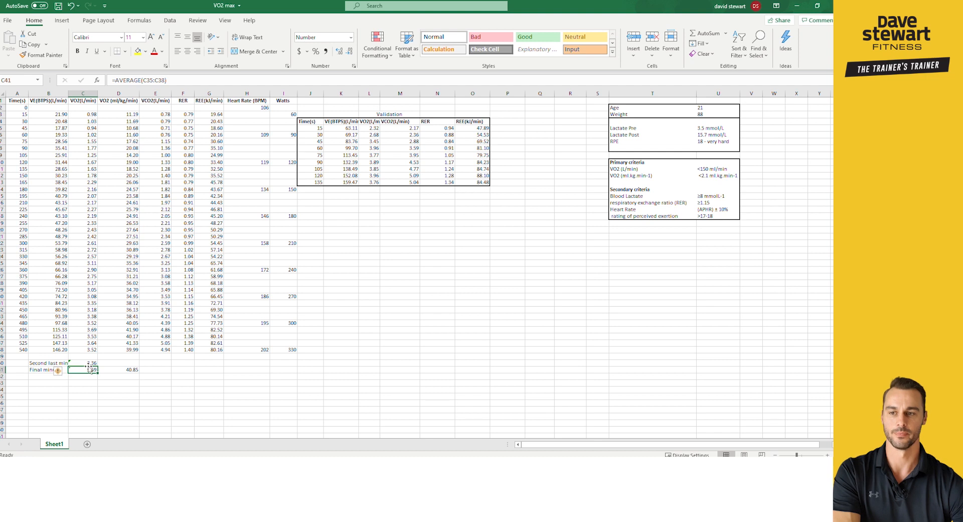
left_click(83, 362)
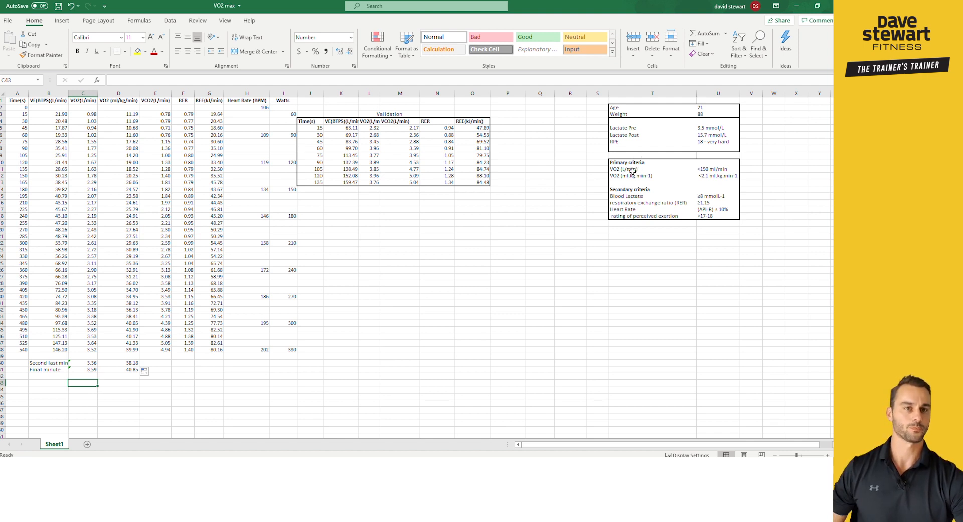
mouse_move(645, 169)
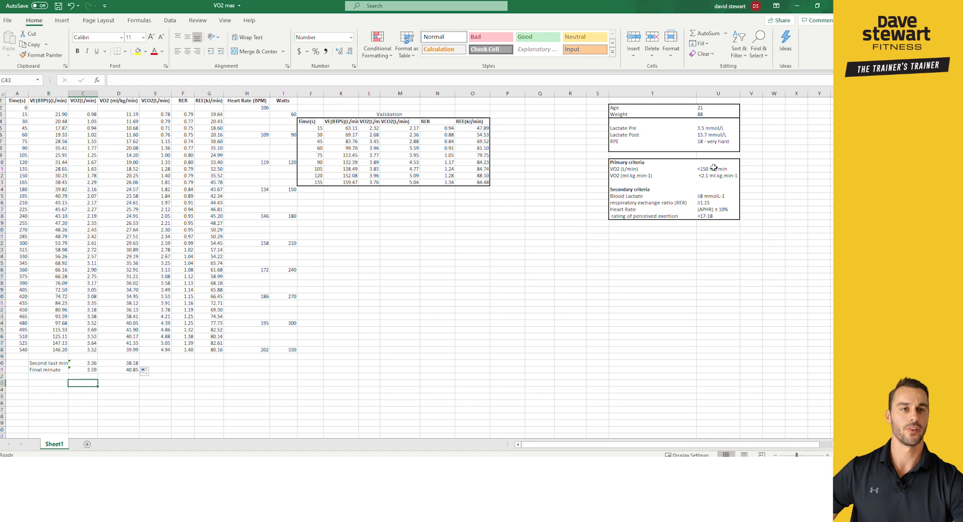
mouse_move(729, 168)
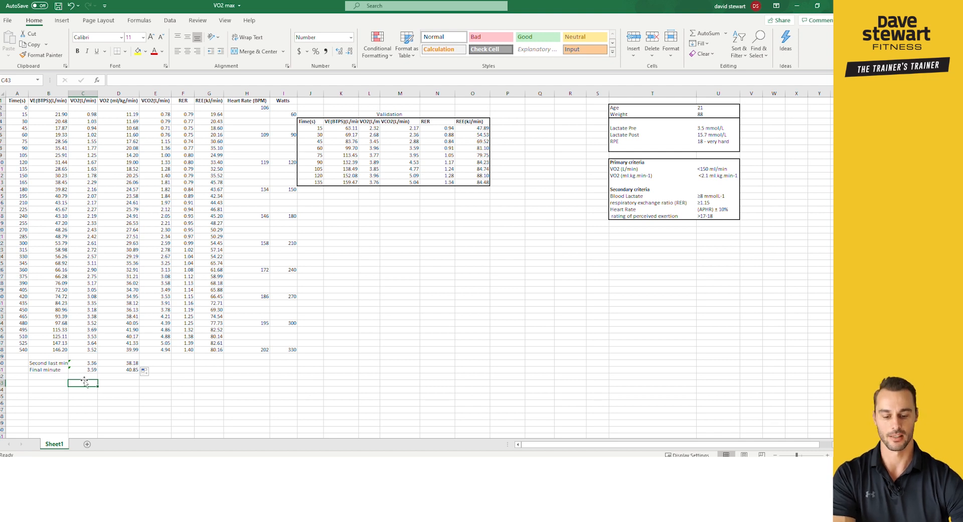
Compute =C41-C40 in C43 and extend to D43, giving rises of 0.24 L/min and 2.67 ml/kg/min
type("=(C41-")
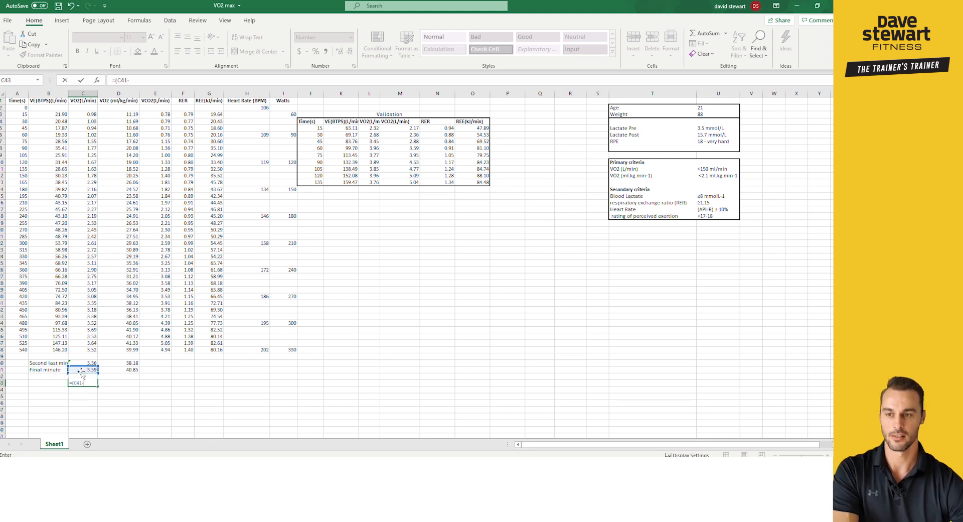
left_click(83, 363)
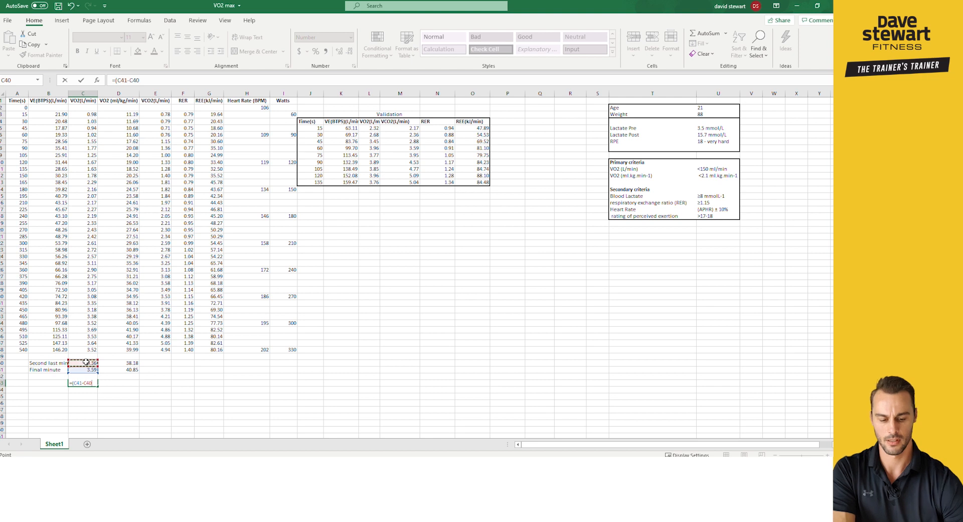
key("enter")
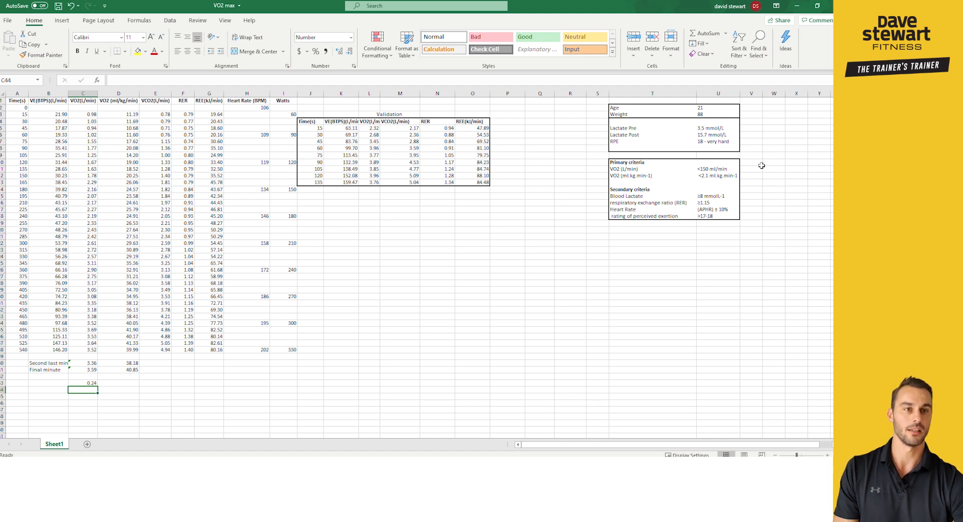
mouse_move(721, 169)
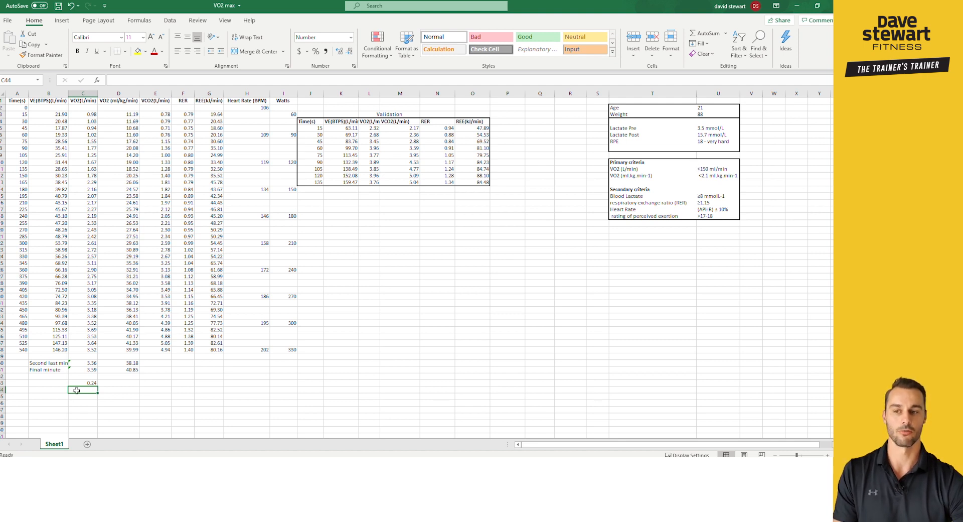
left_click(83, 383)
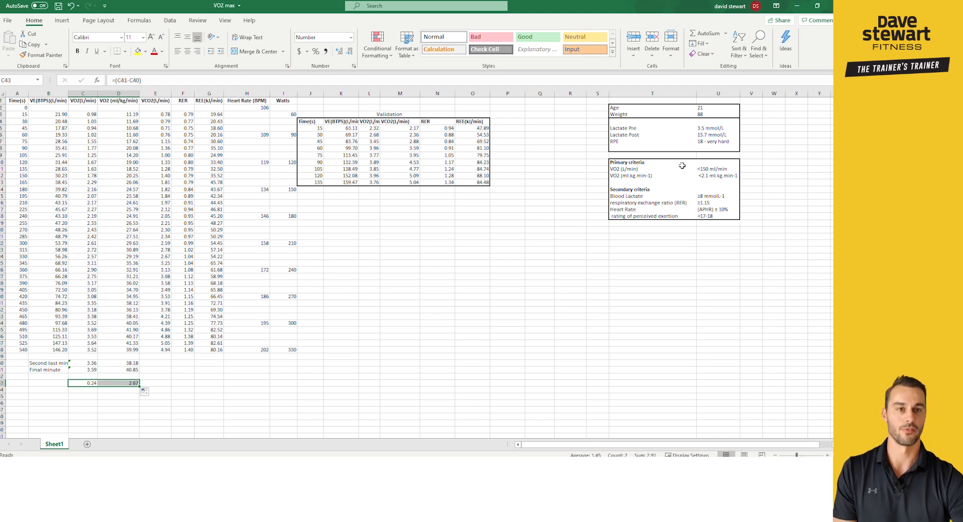
mouse_move(705, 181)
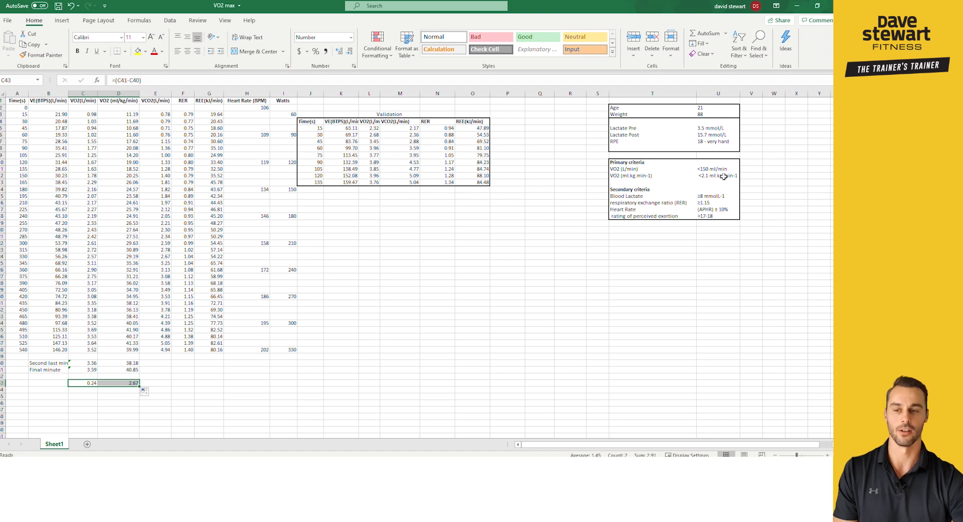
mouse_move(157, 367)
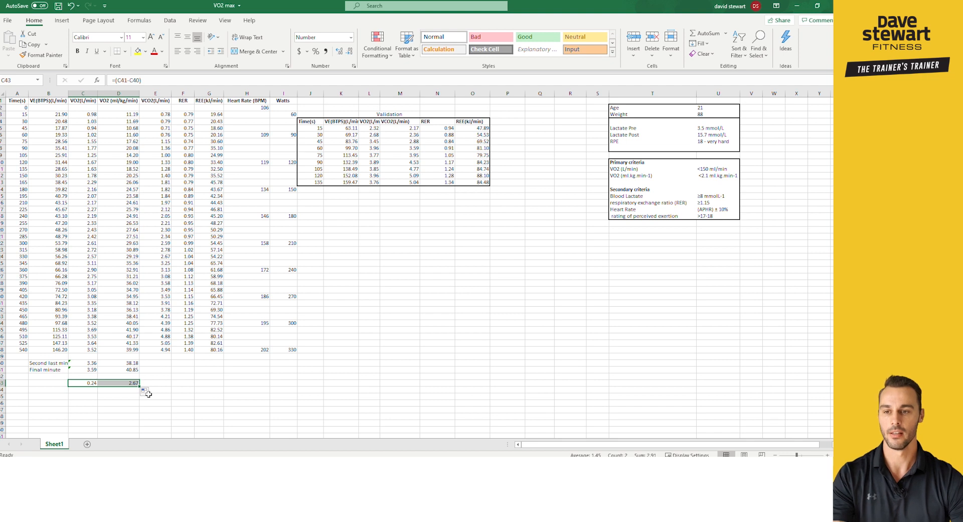
left_click(133, 383)
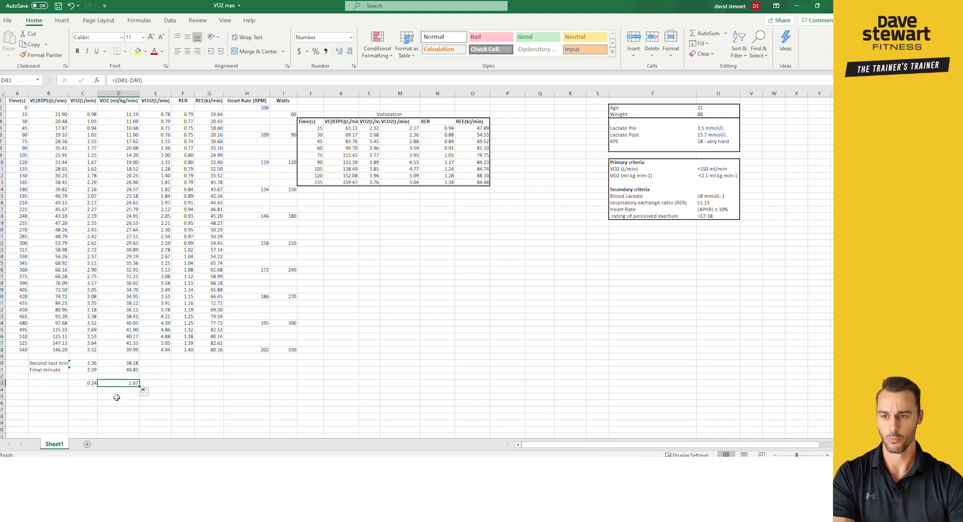
mouse_move(103, 382)
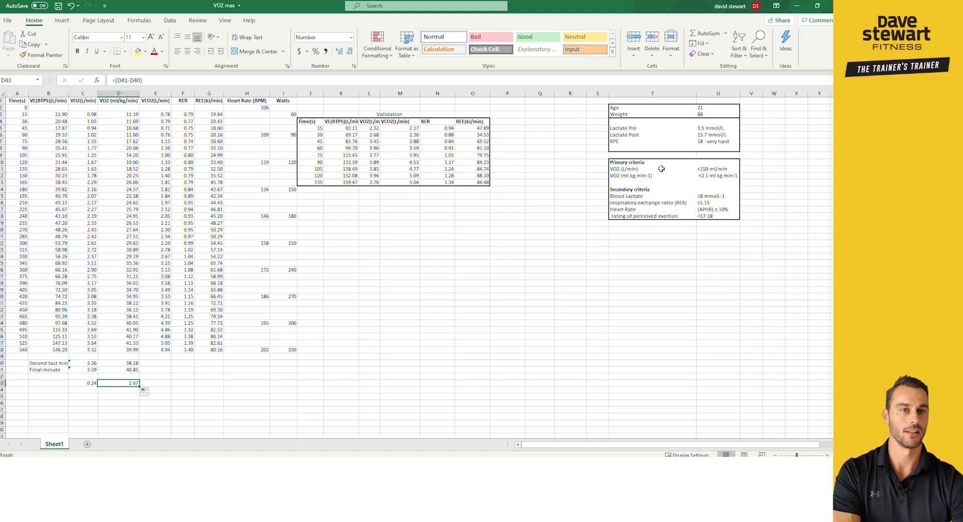
mouse_move(723, 135)
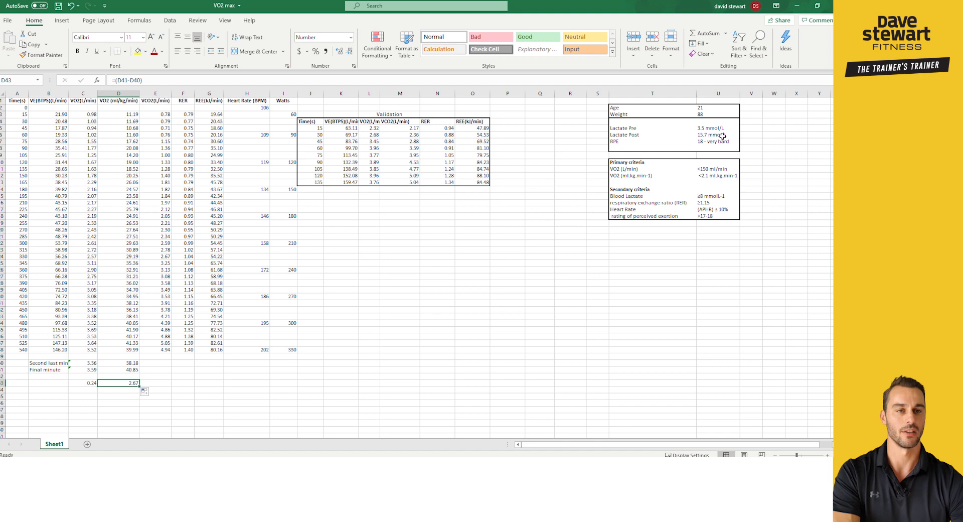
mouse_move(634, 203)
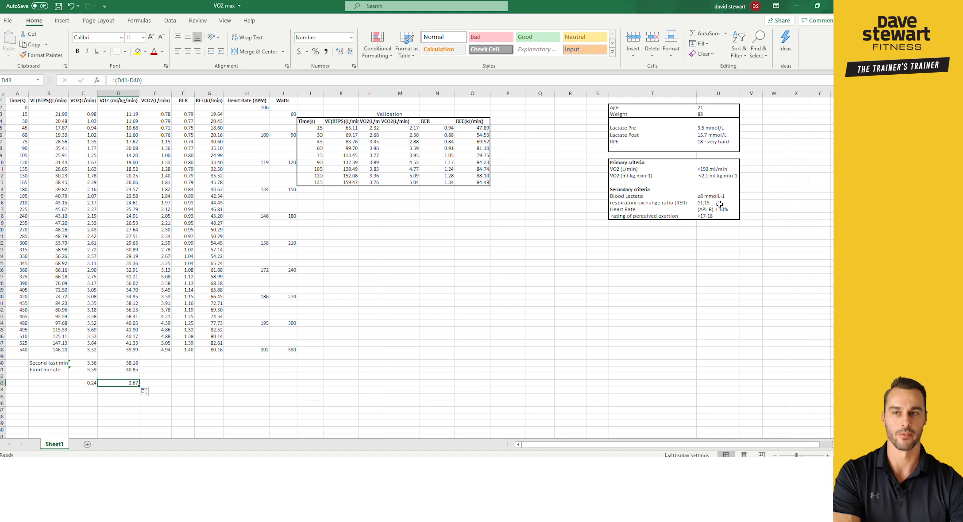
mouse_move(193, 240)
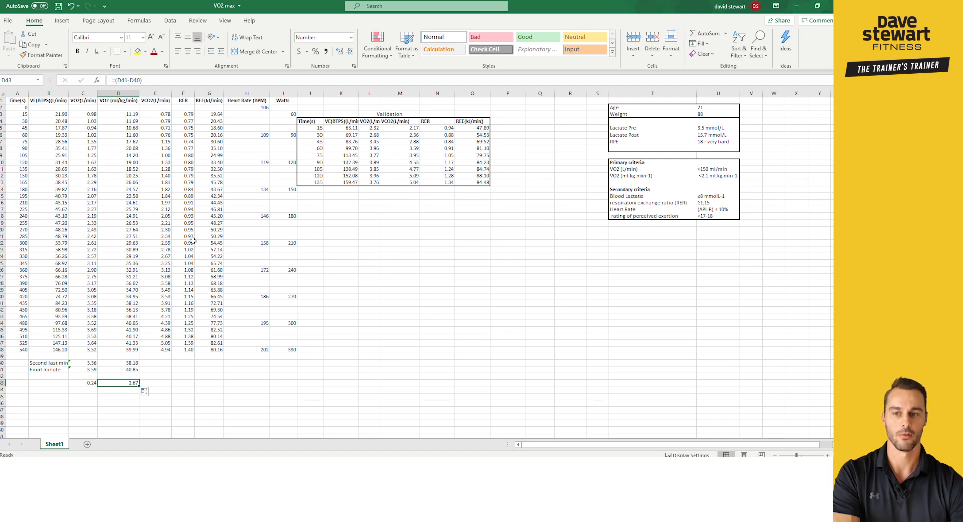
mouse_move(187, 351)
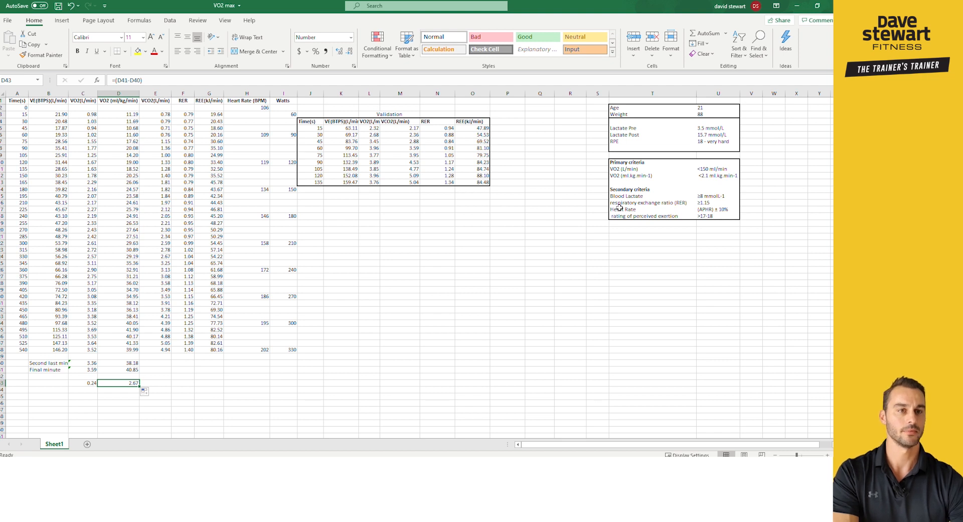
mouse_move(707, 209)
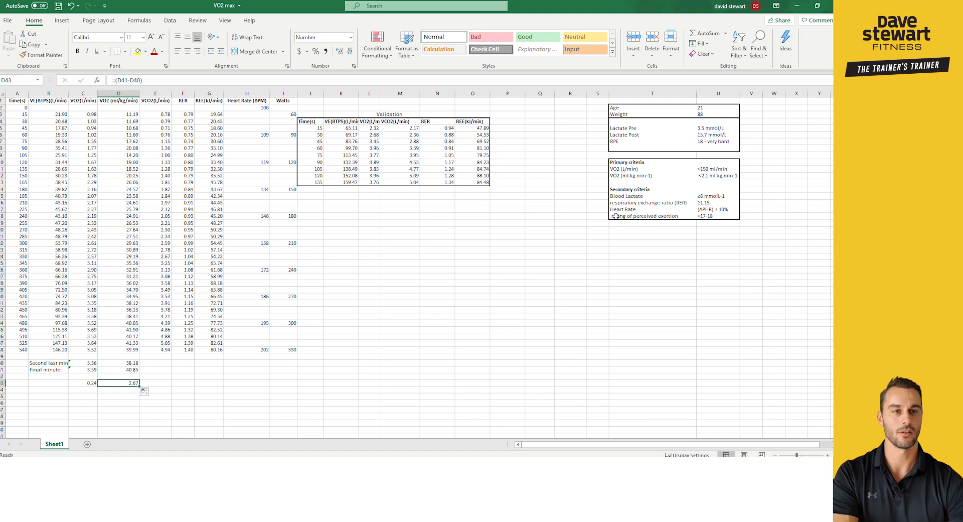
mouse_move(335, 238)
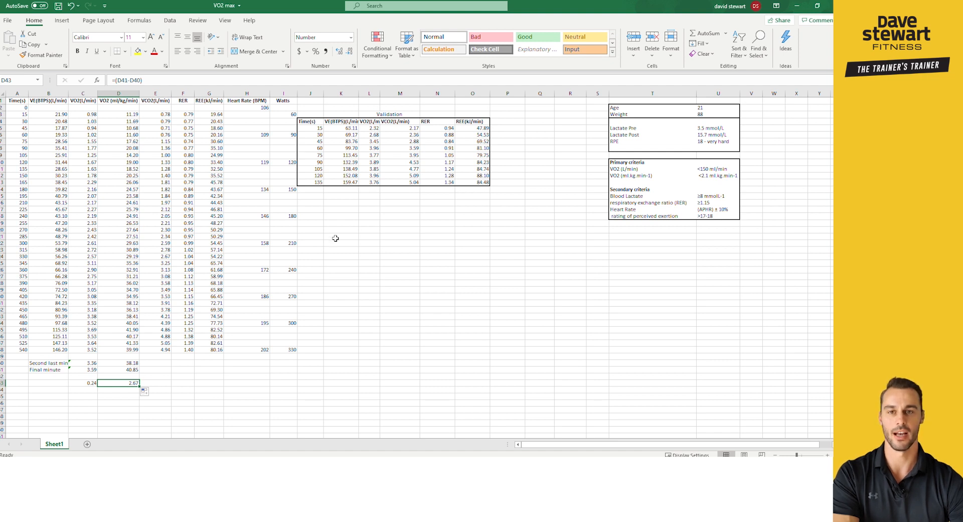
mouse_move(420, 289)
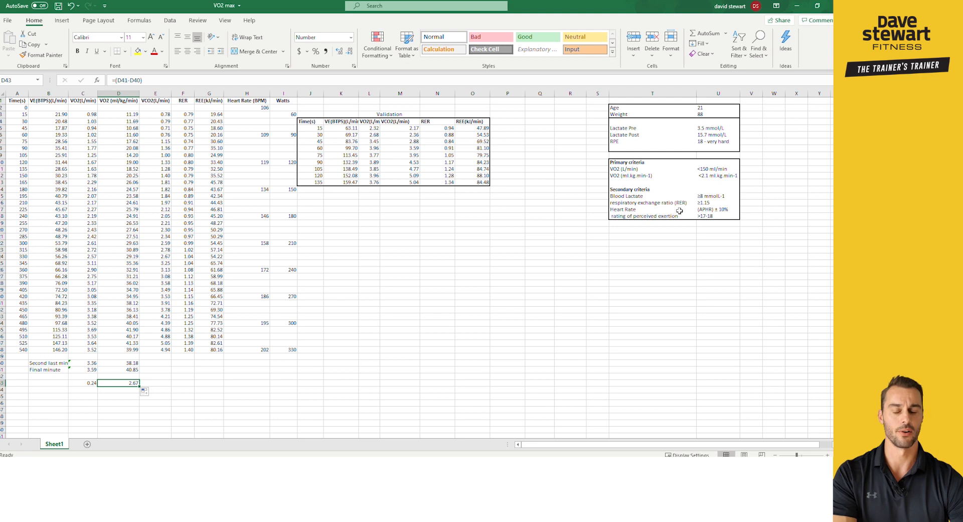
mouse_move(176, 354)
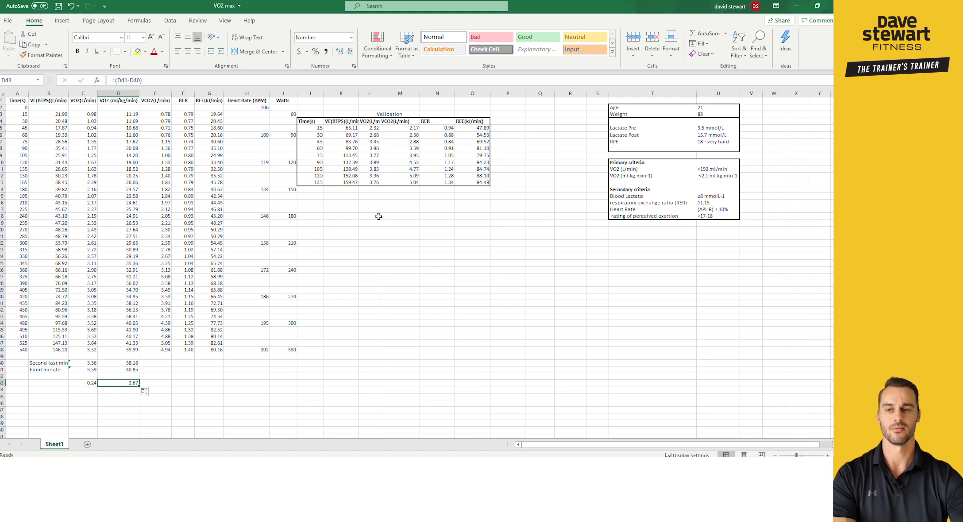
mouse_move(645, 199)
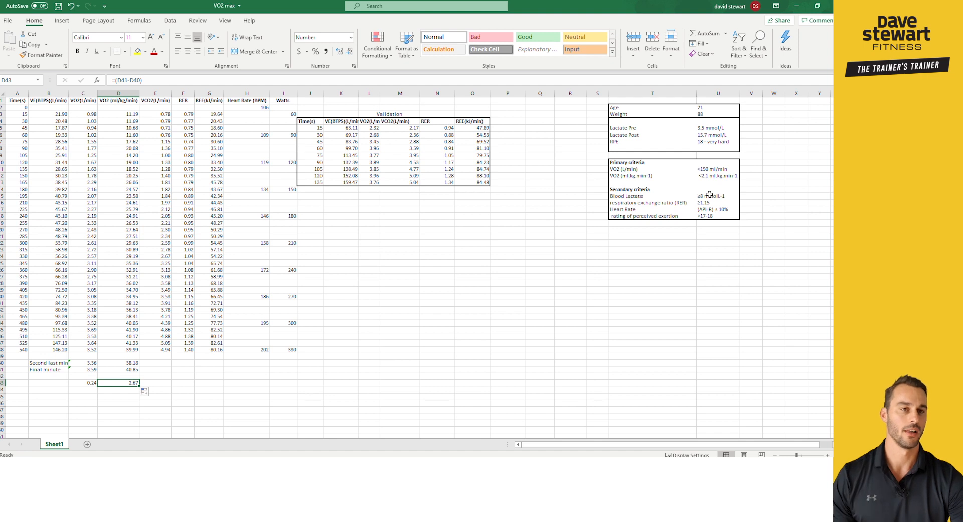
mouse_move(687, 205)
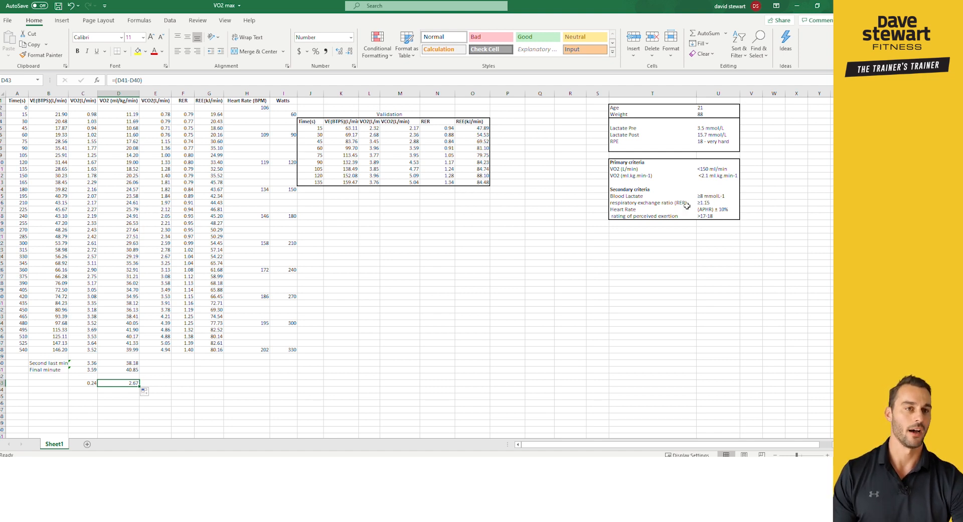
mouse_move(708, 202)
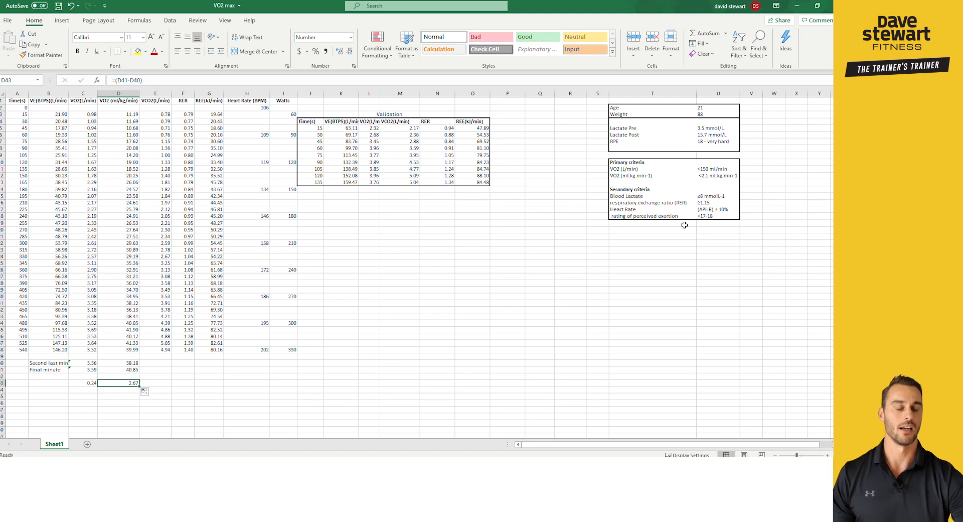
mouse_move(702, 216)
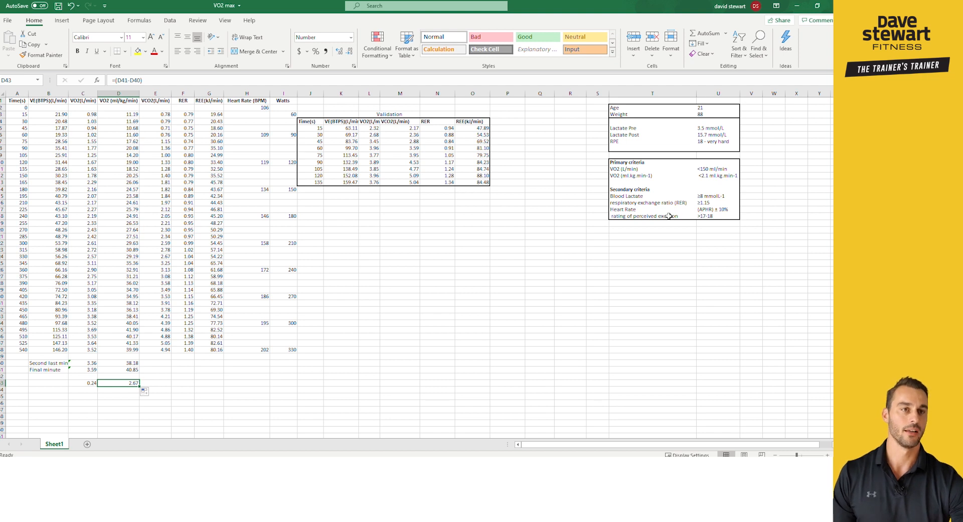
mouse_move(497, 295)
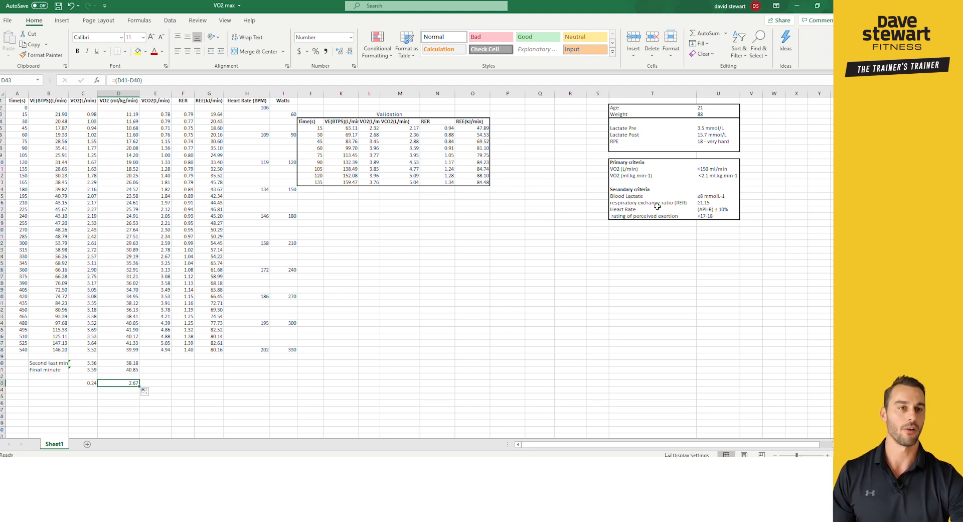
mouse_move(712, 212)
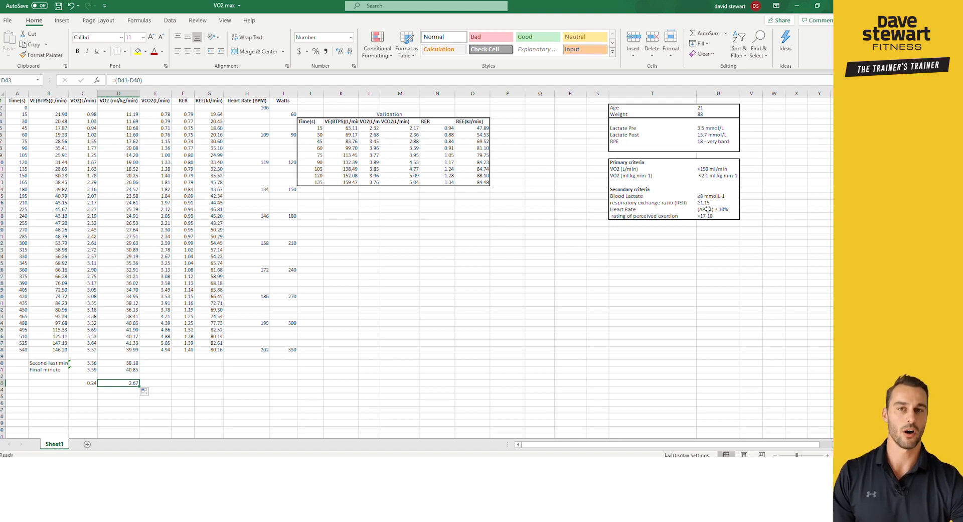
mouse_move(500, 123)
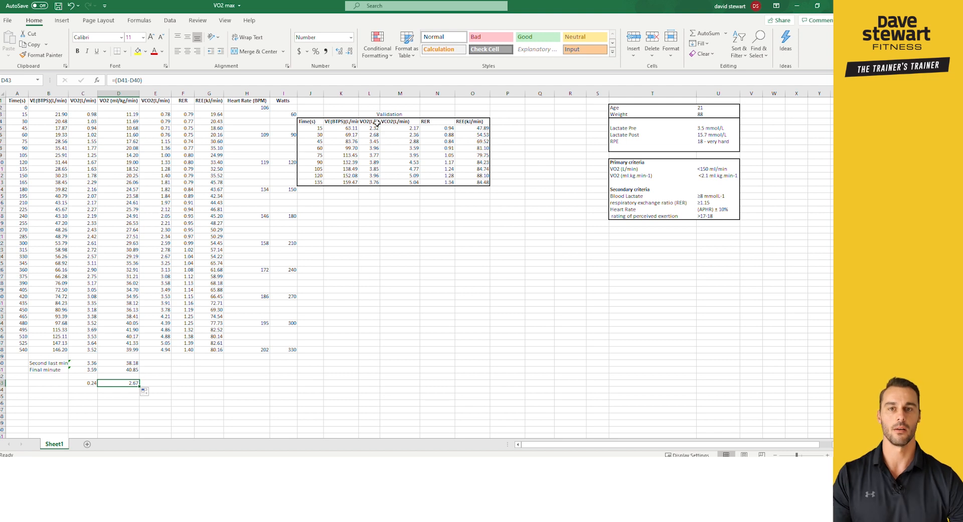
mouse_move(386, 147)
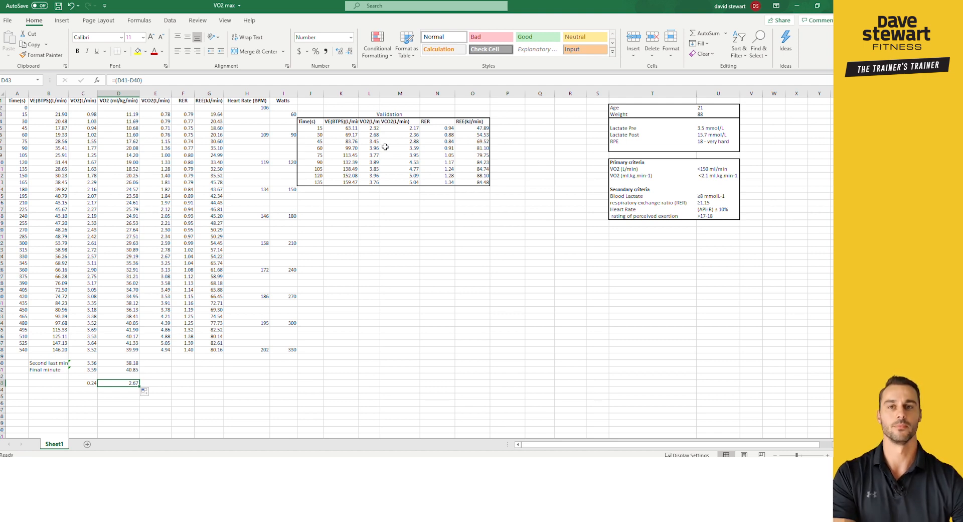
mouse_move(379, 177)
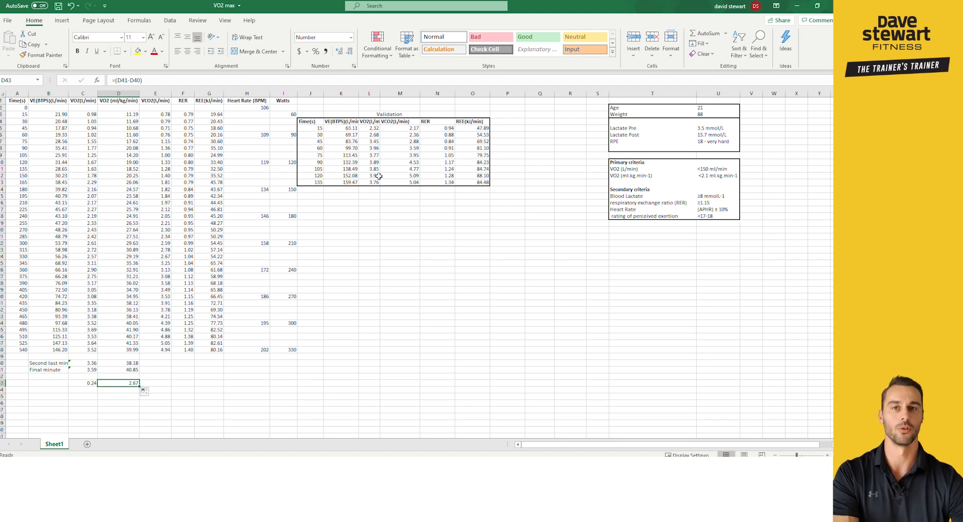
mouse_move(374, 158)
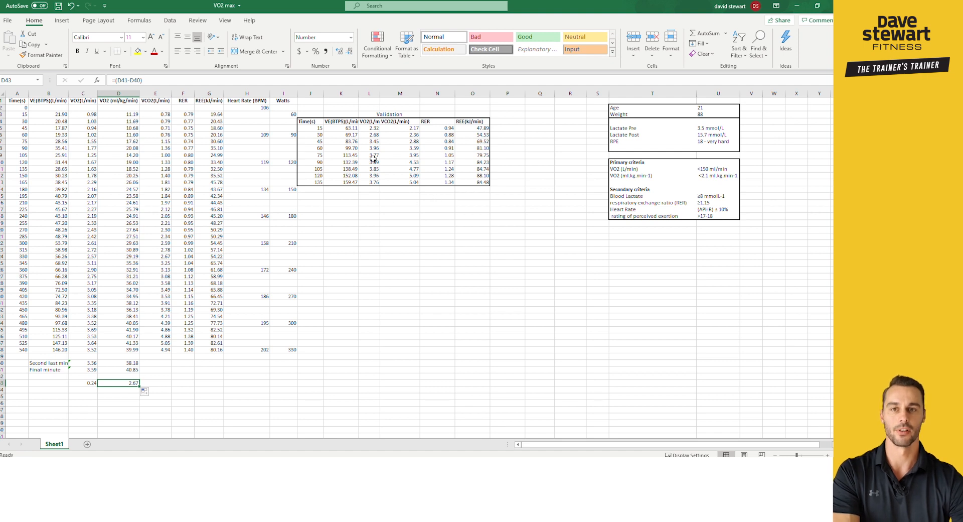
mouse_move(381, 168)
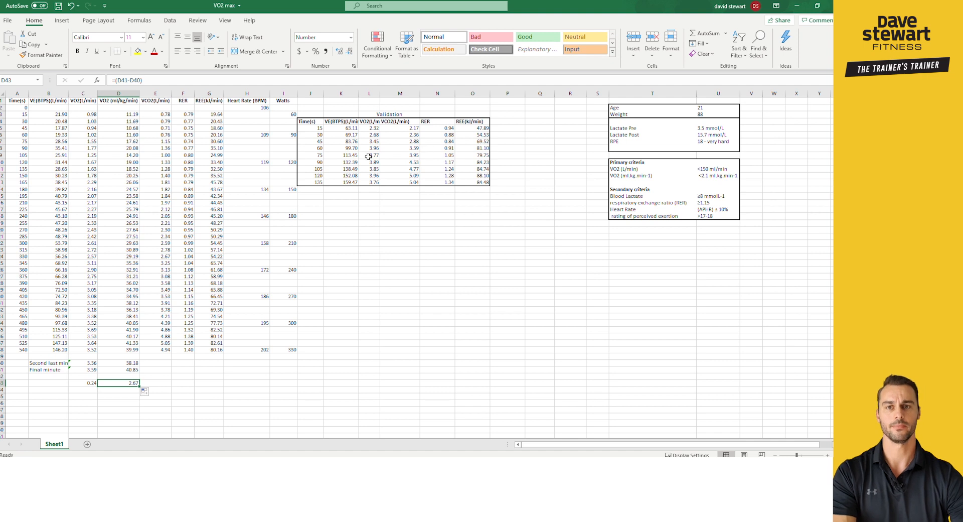
mouse_move(314, 151)
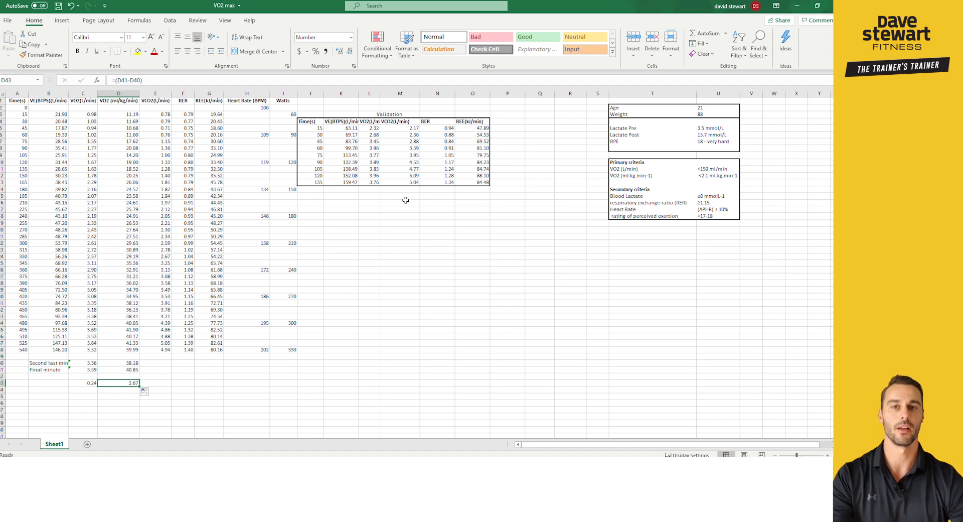
mouse_move(363, 207)
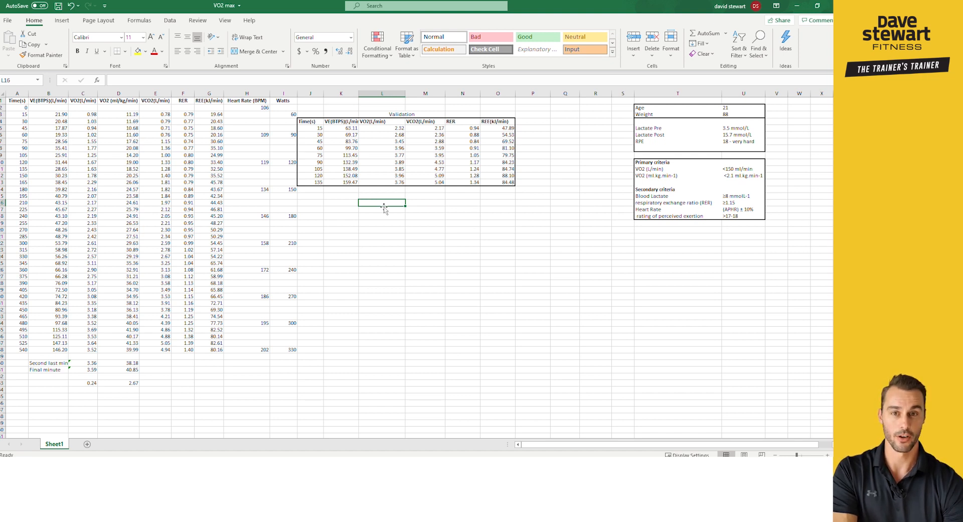
In L16 average the validation table's last four VO2 readings L10:L13, giving 3.86
type("=")
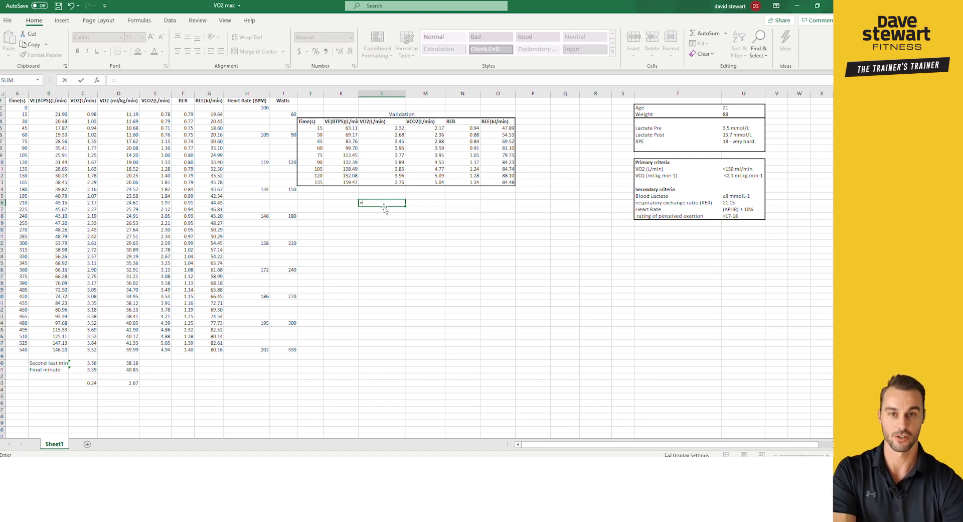
type("=average(")
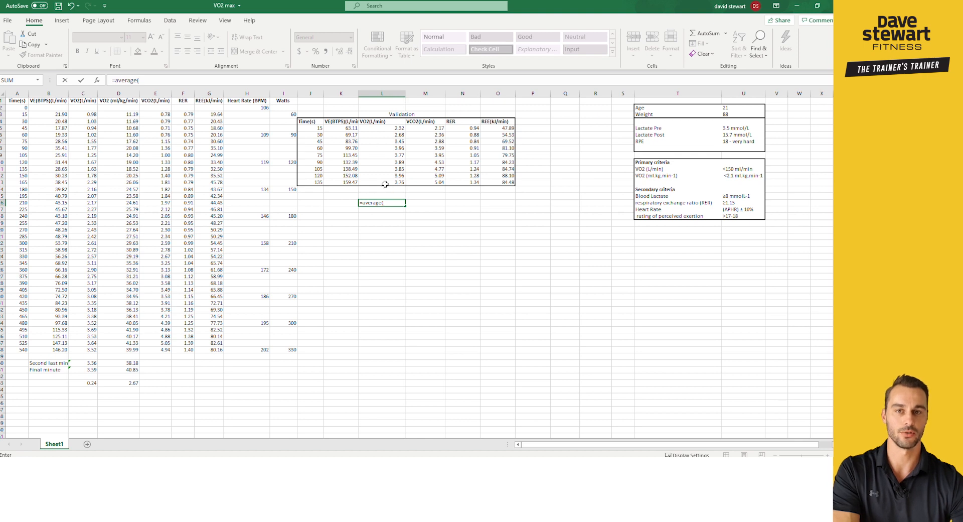
left_click_drag(383, 163, 382, 182)
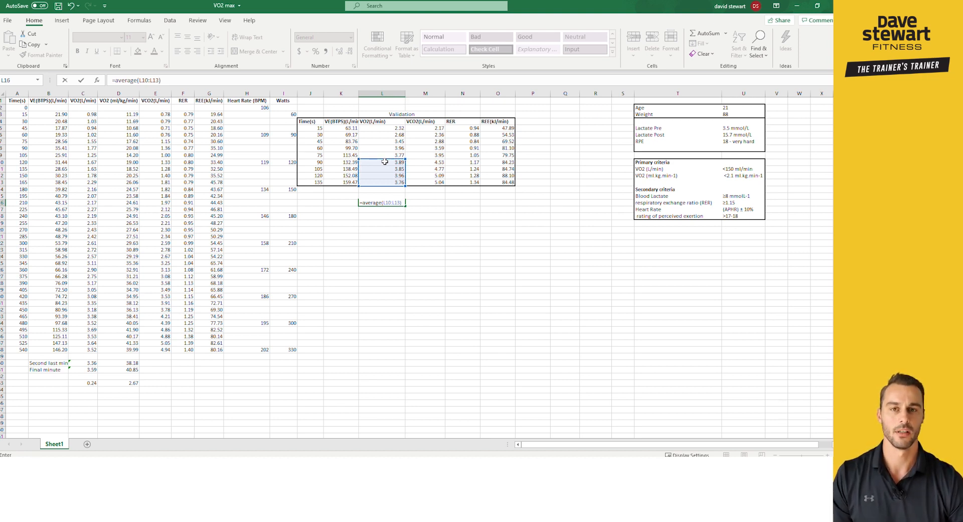
key("enter")
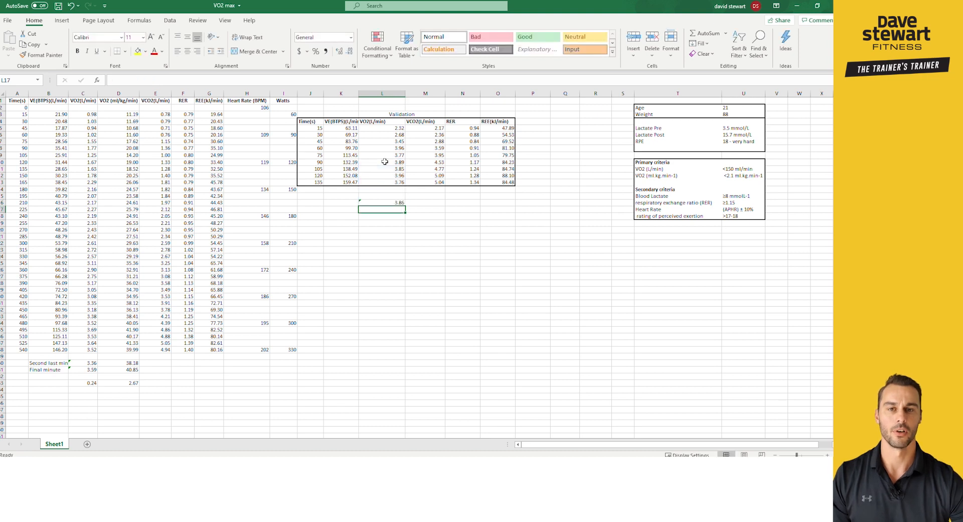
mouse_move(392, 202)
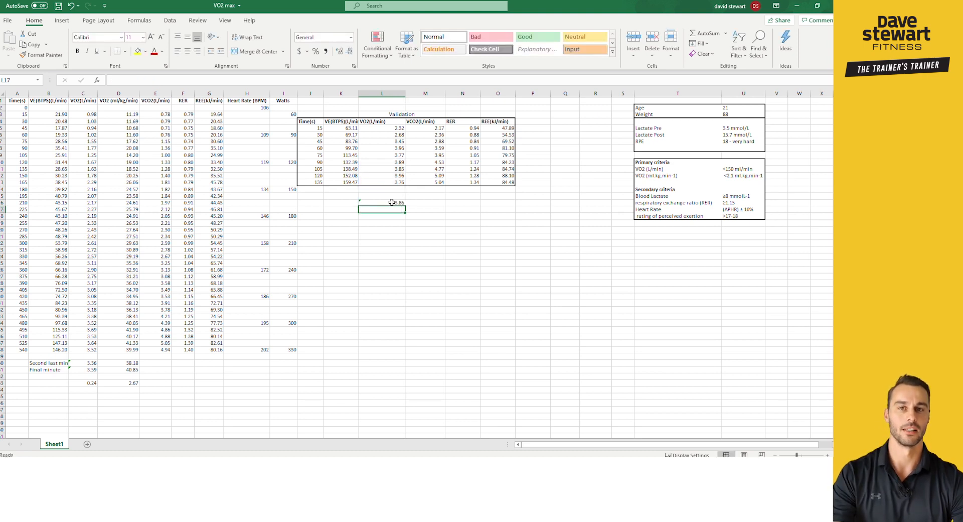
left_click(382, 196)
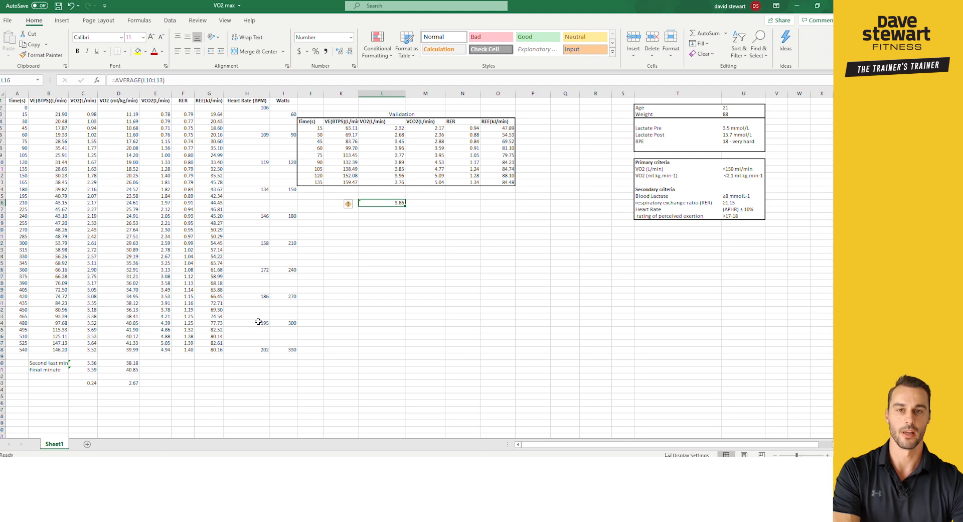
mouse_move(386, 202)
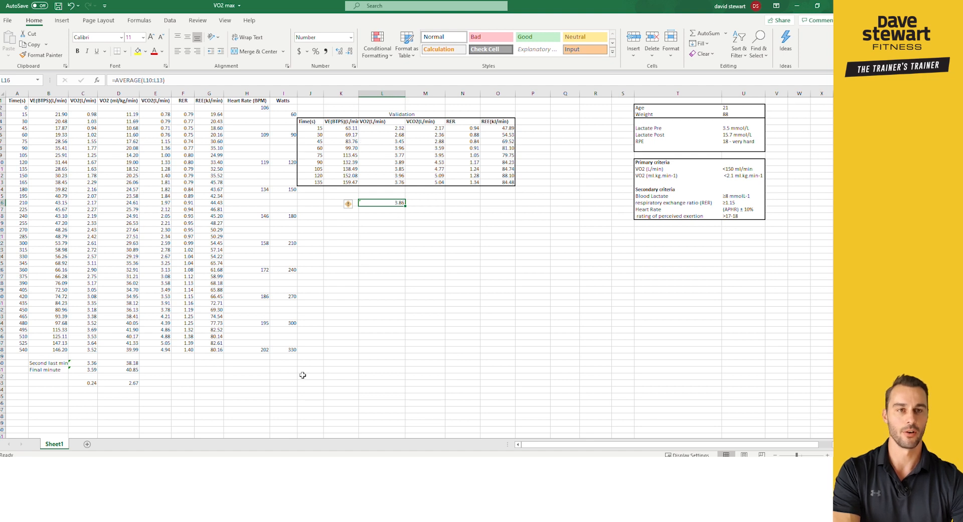
mouse_move(700, 170)
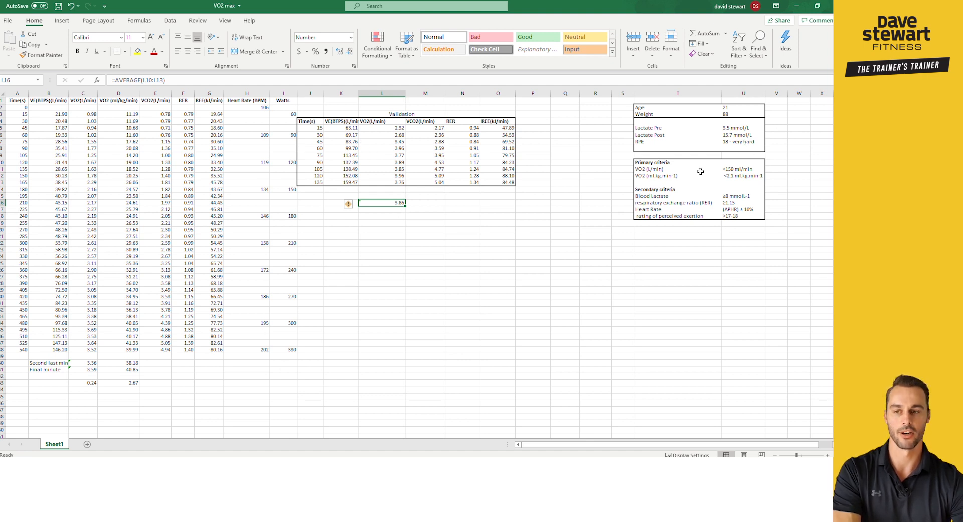
mouse_move(93, 369)
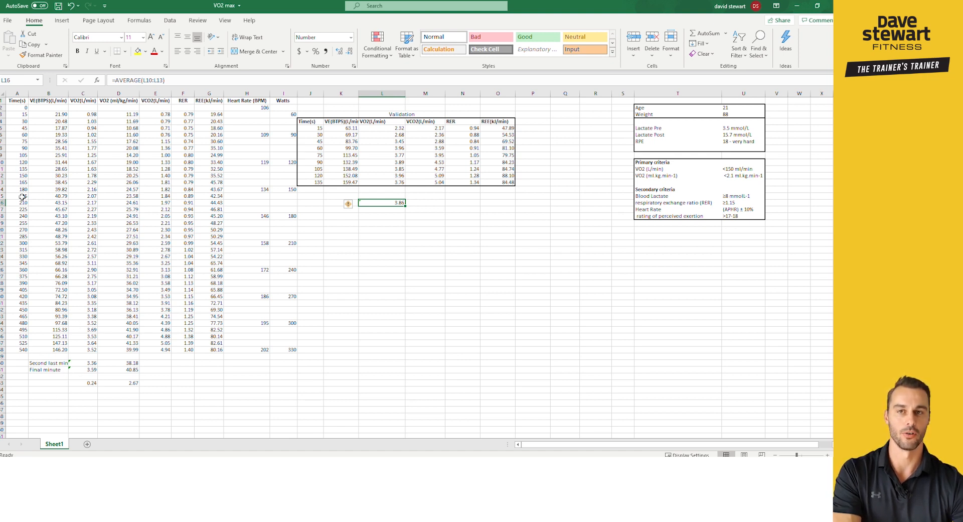
mouse_move(94, 416)
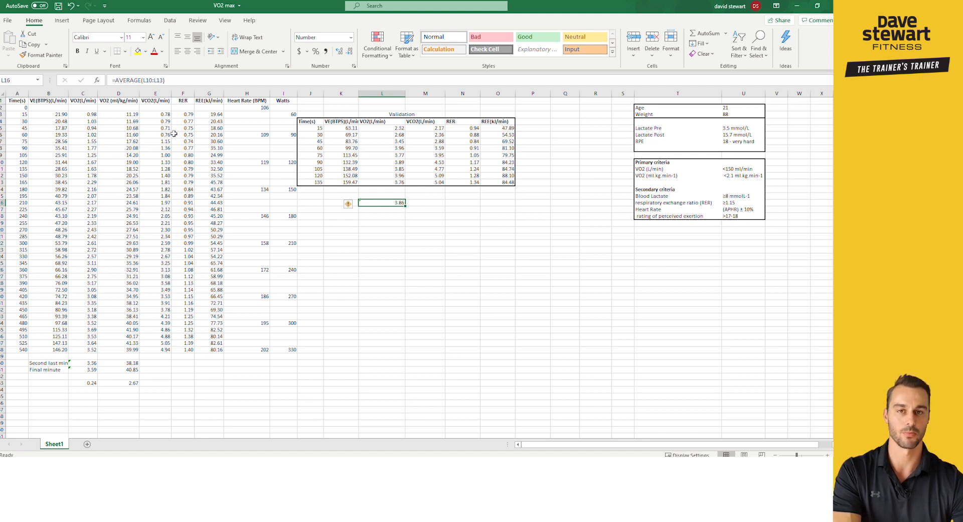
mouse_move(350, 192)
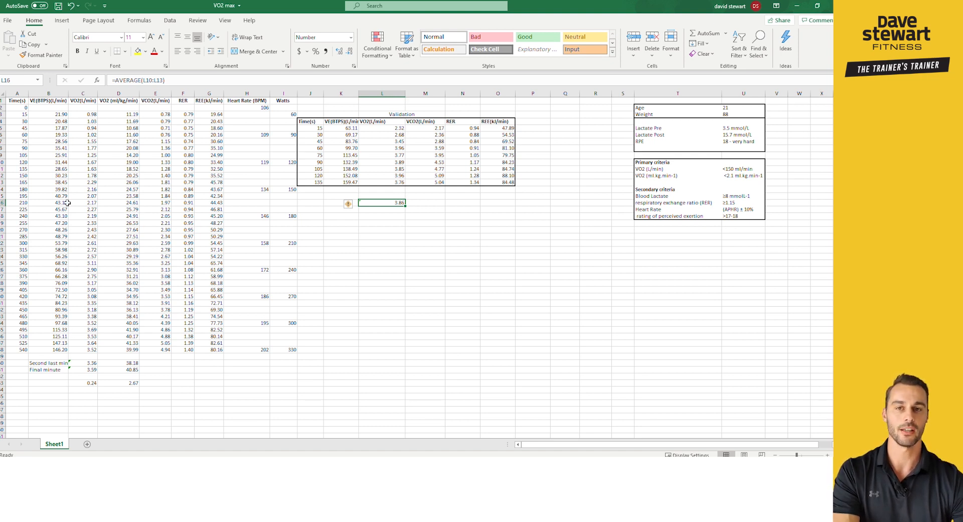
mouse_move(257, 348)
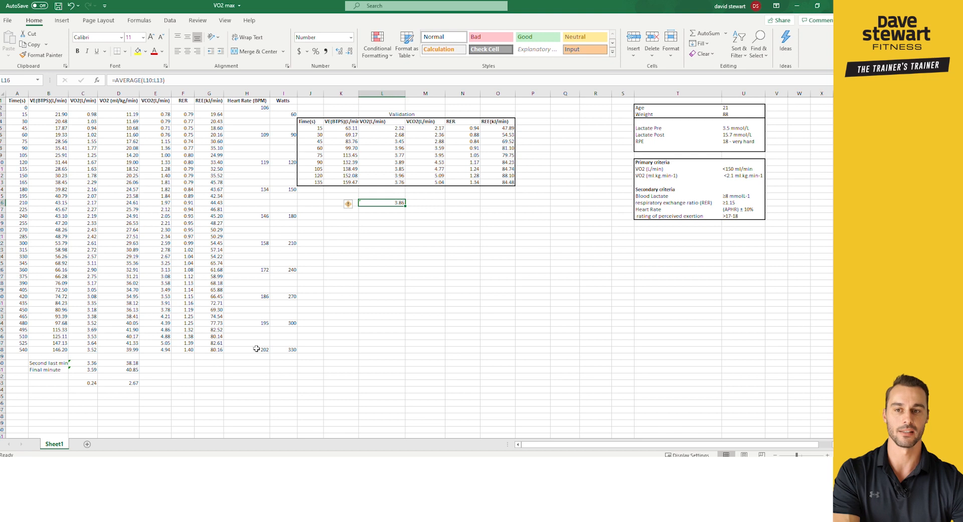
mouse_move(362, 191)
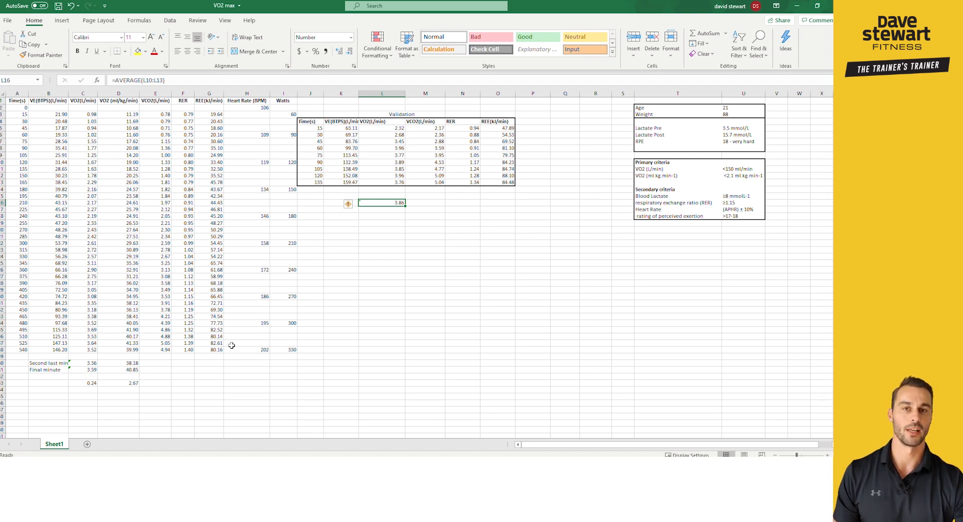
mouse_move(393, 203)
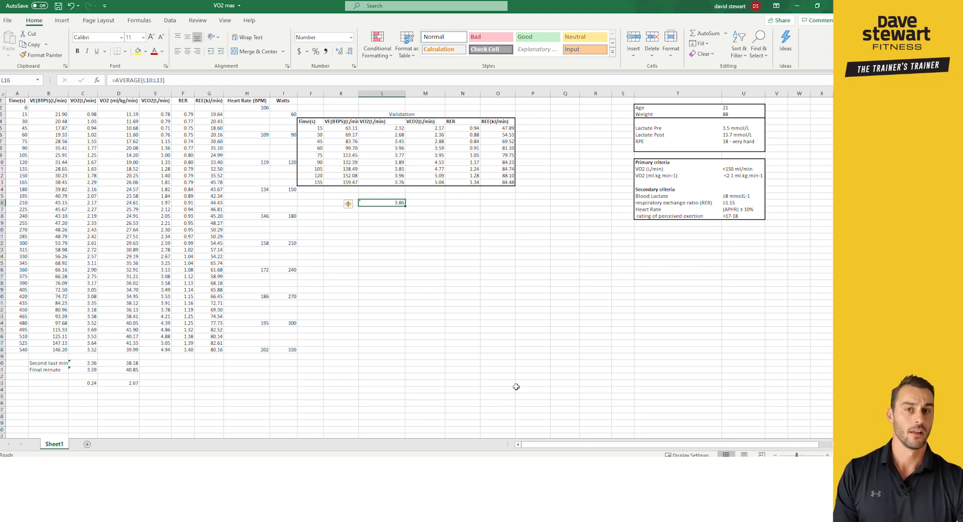
mouse_move(430, 111)
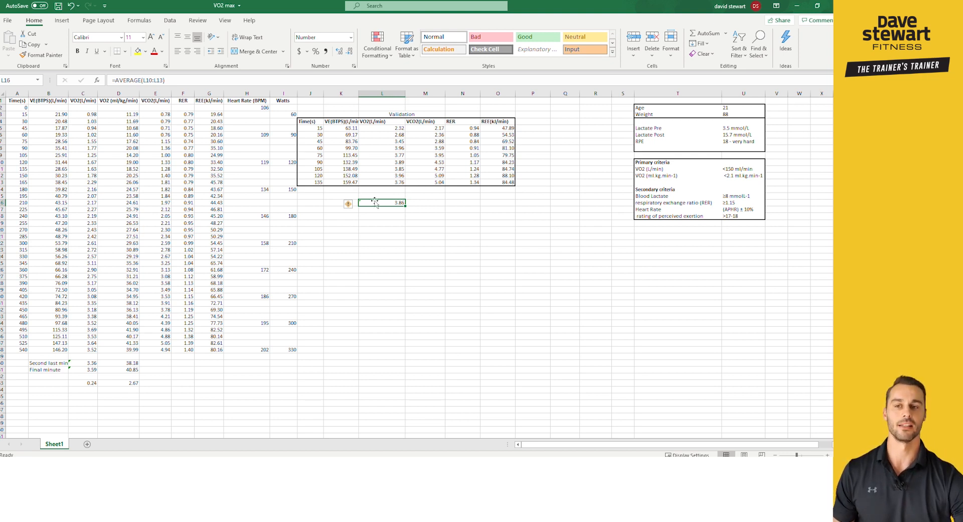
mouse_move(387, 212)
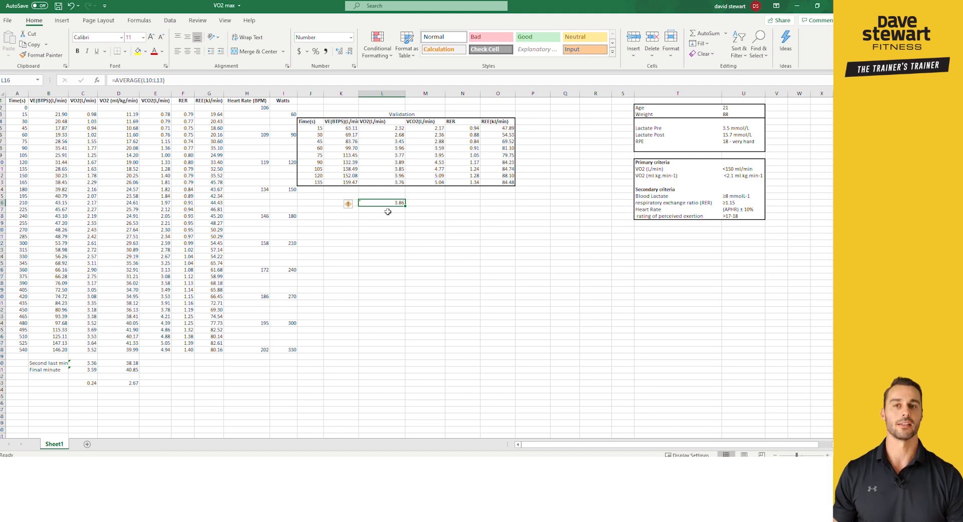